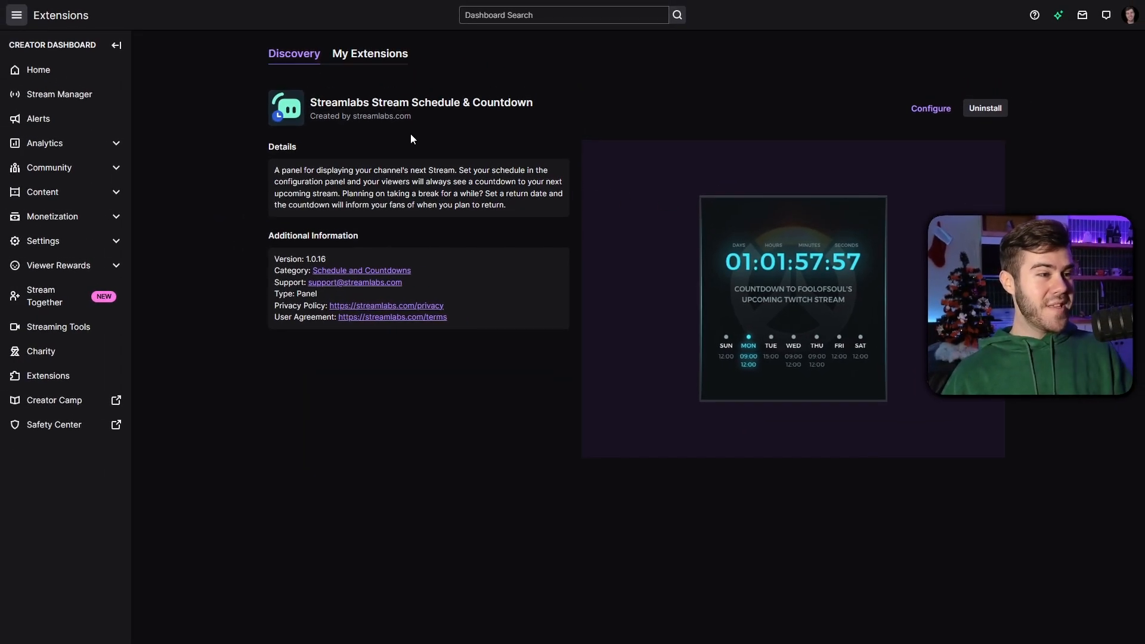
- Select the Streamlabs Stream Schedule & Countdown title and enlarge, then close, its countdown preview
triple_click(420, 102)
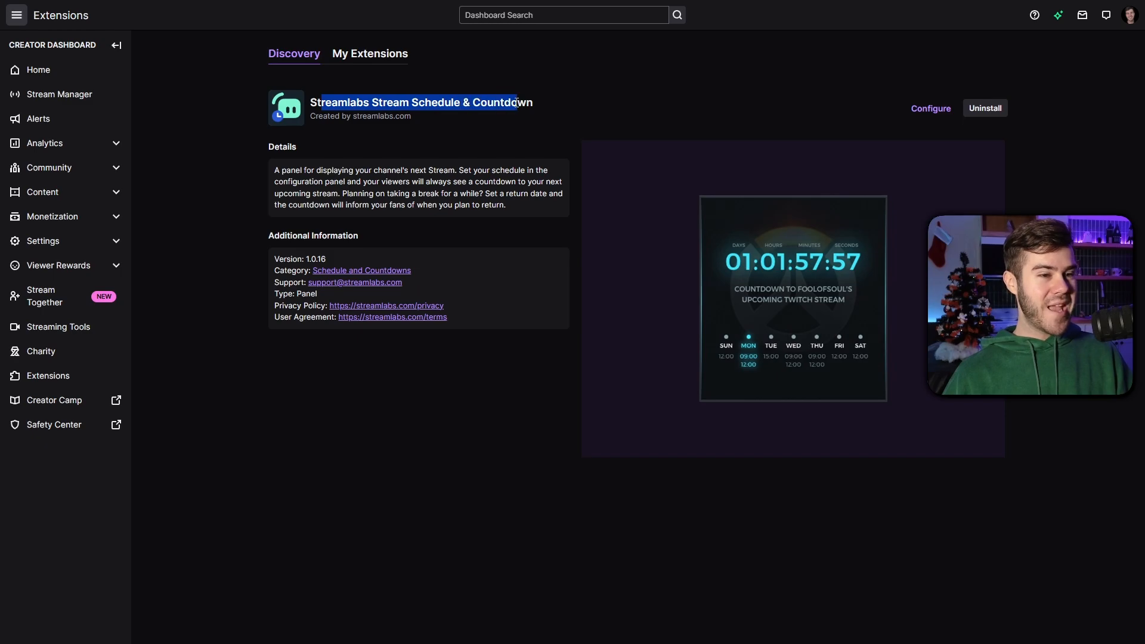
left_click(793, 295)
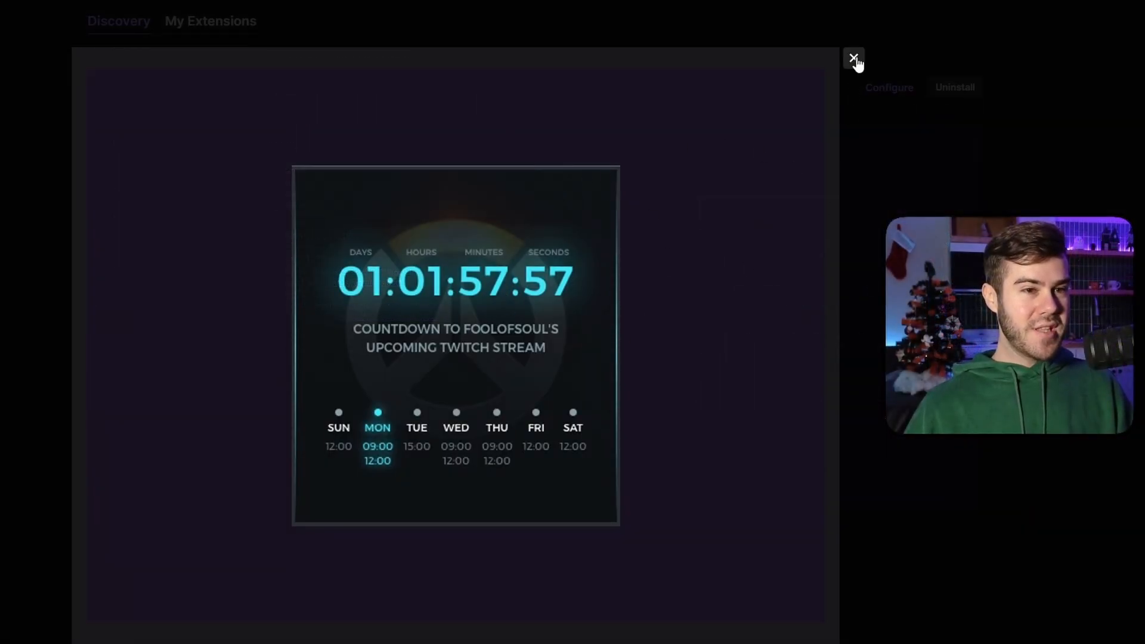
left_click(853, 59)
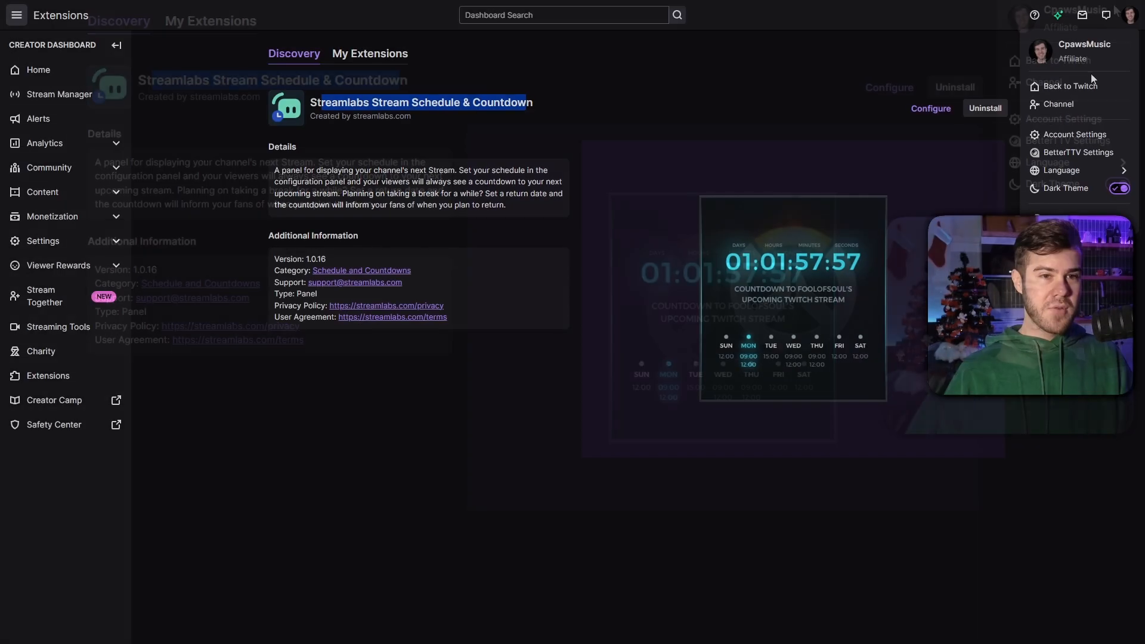
- Go back to Twitch to view the Streamlabs countdown panel, then bring up the account menu
left_click(1060, 104)
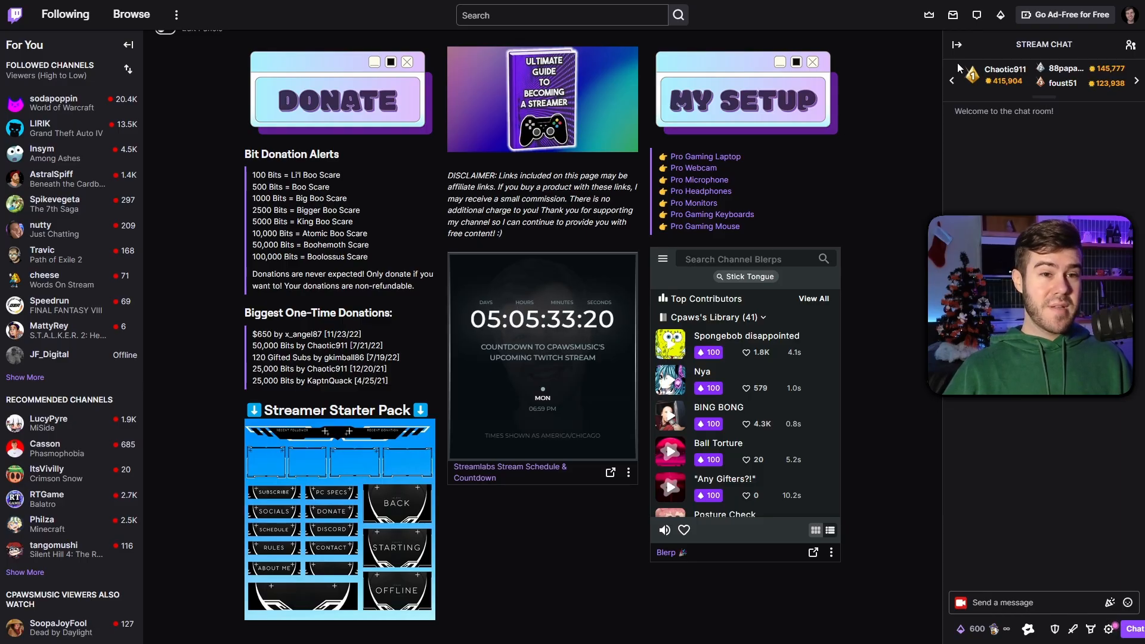
left_click(1130, 14)
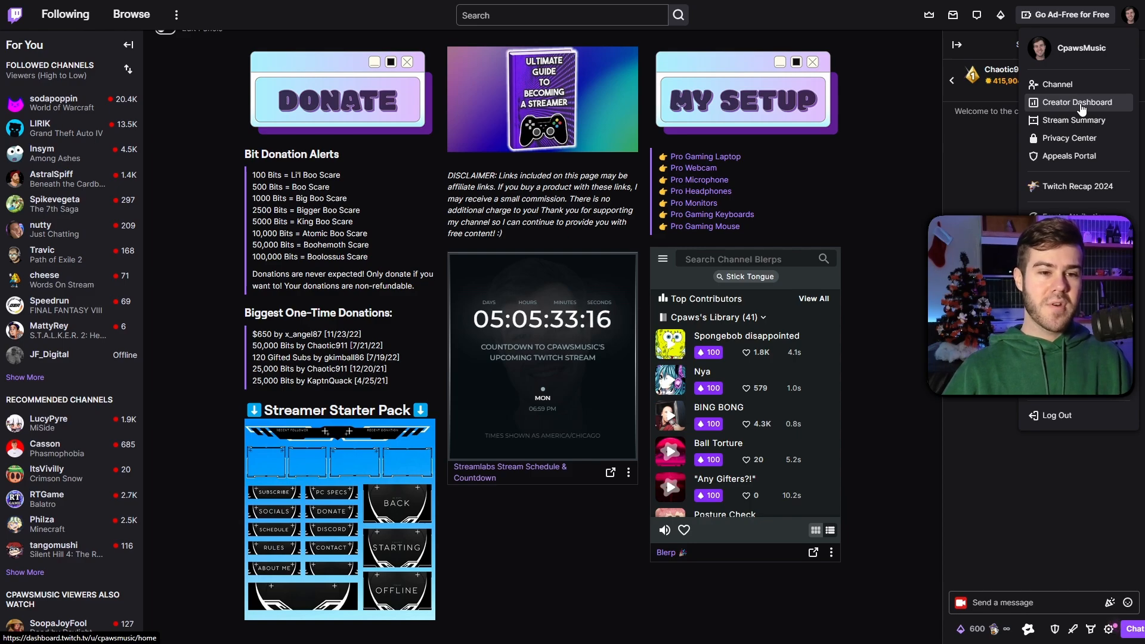
- Find Streamlabs via a 'stream' search and save its Monday 18:59 US/Central schedule
left_click(1078, 102)
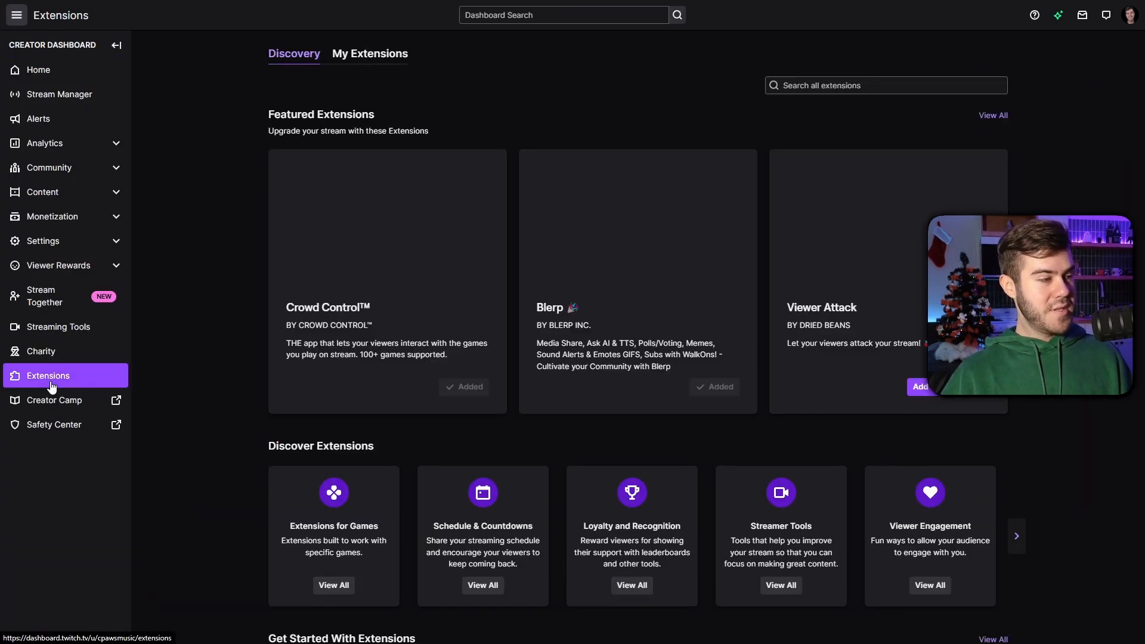
type("streamlabs")
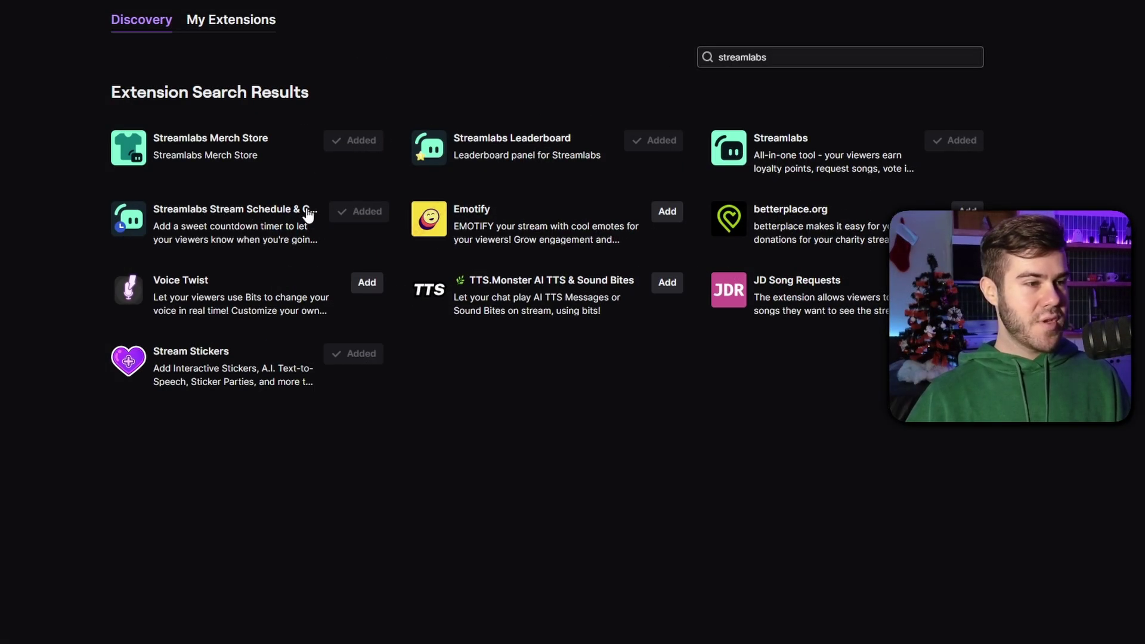
left_click(224, 209)
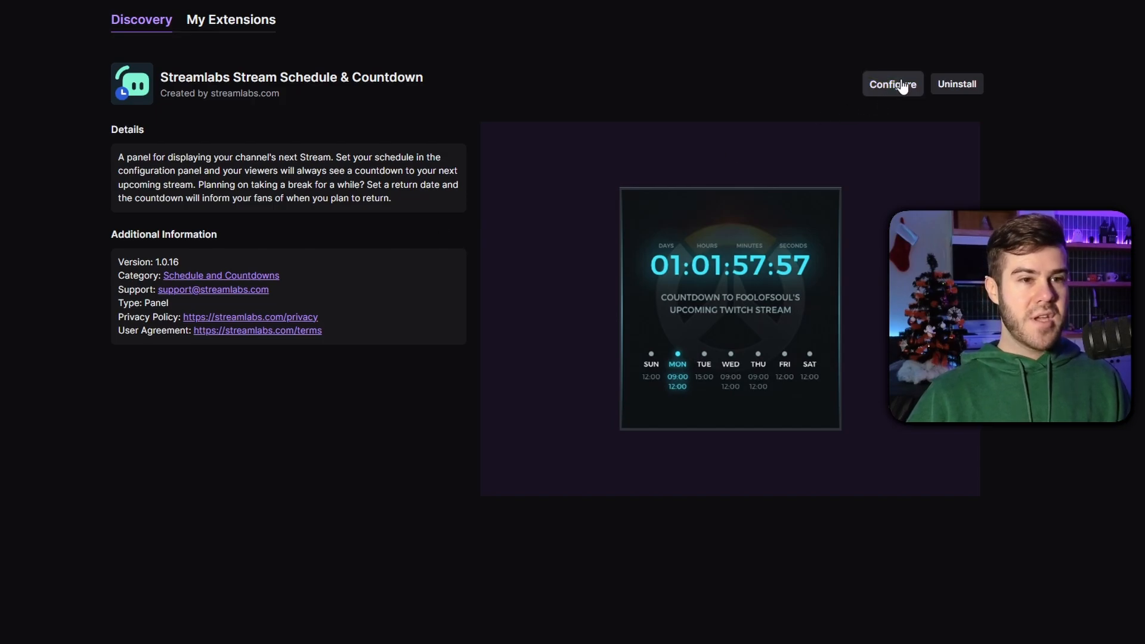
left_click(893, 84)
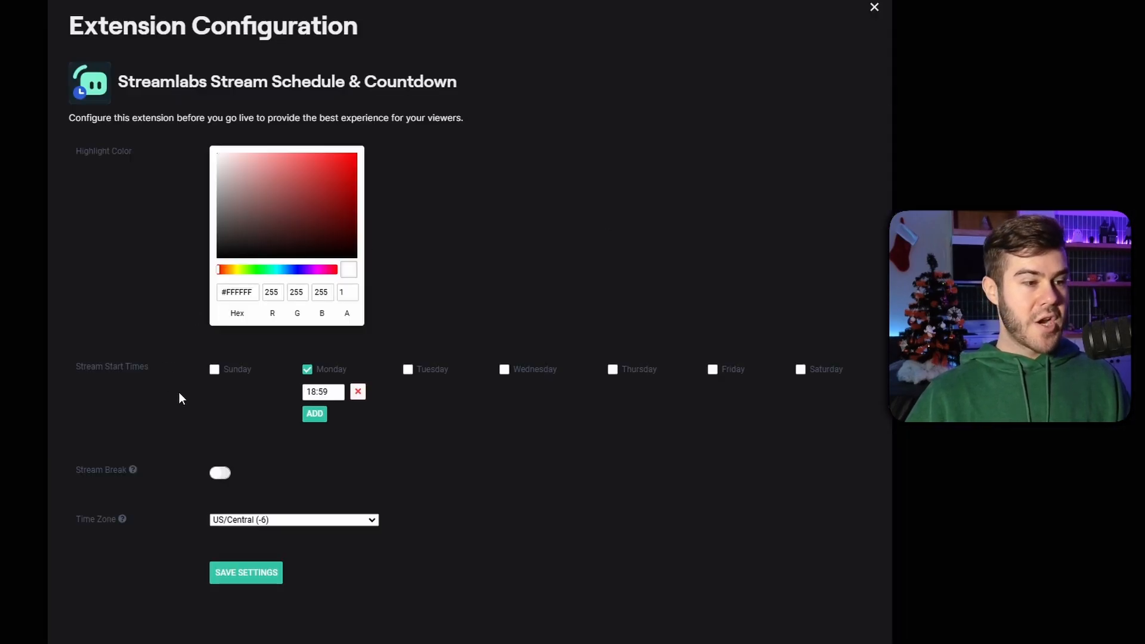
mouse_move(419, 432)
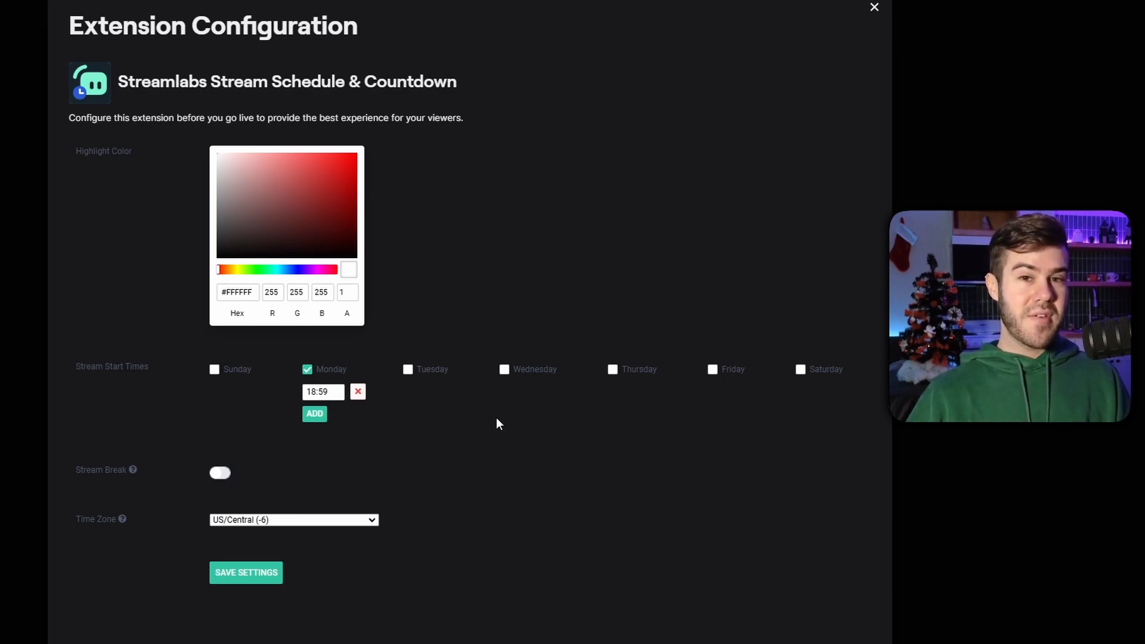
mouse_move(422, 415)
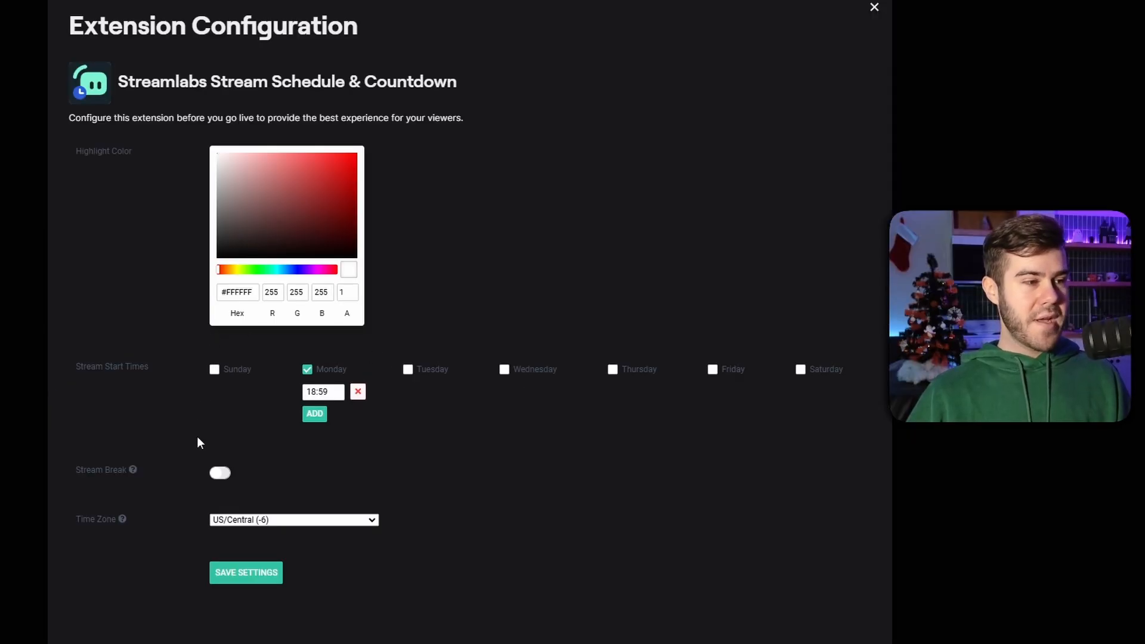
mouse_move(491, 453)
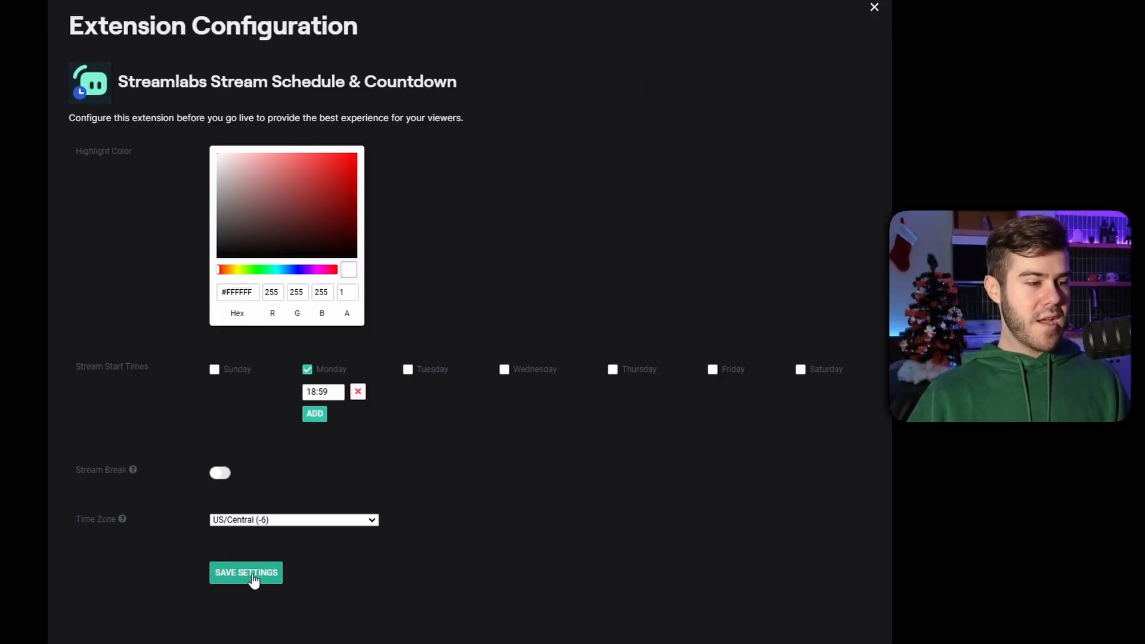
left_click(246, 572)
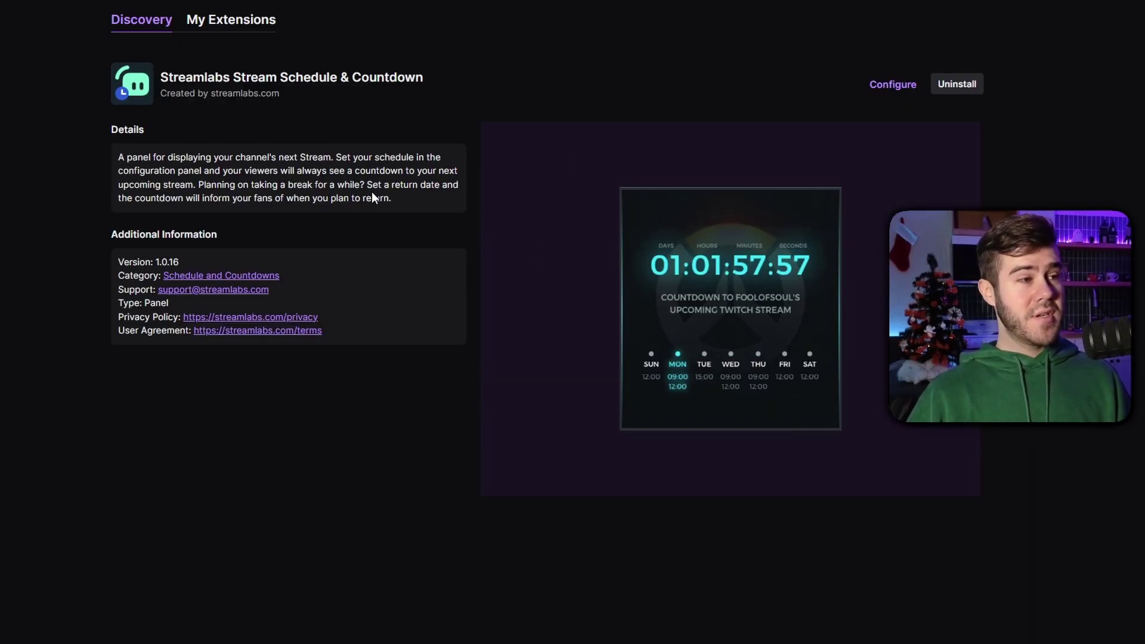
- Review the activated extensions in My Extensions, then search Discovery for 'blerp'
left_click(231, 20)
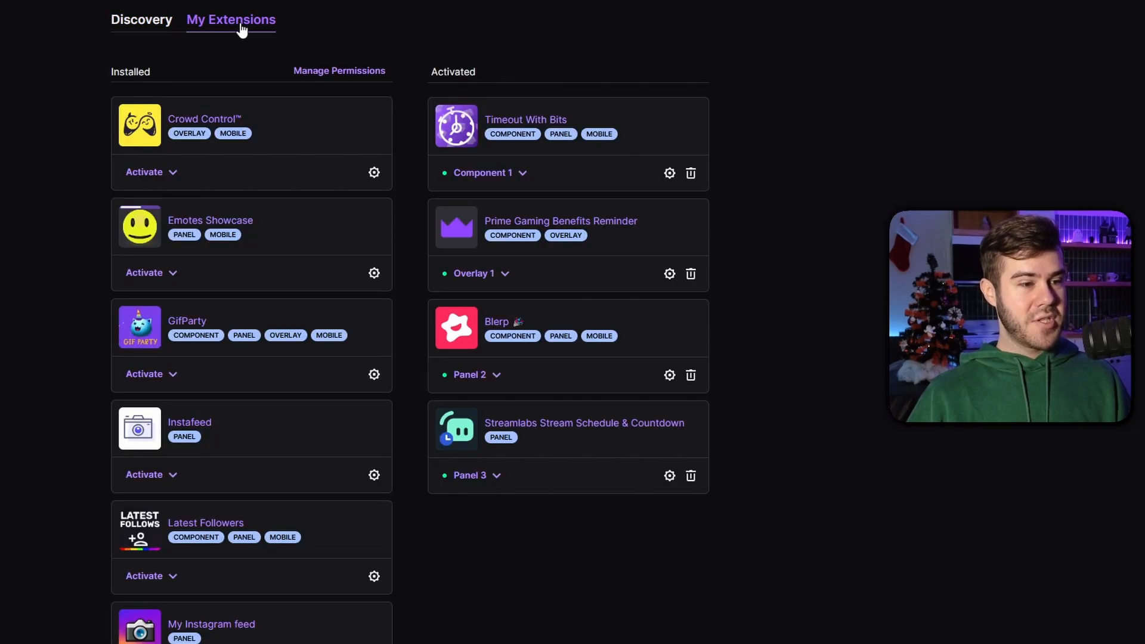
left_click(374, 475)
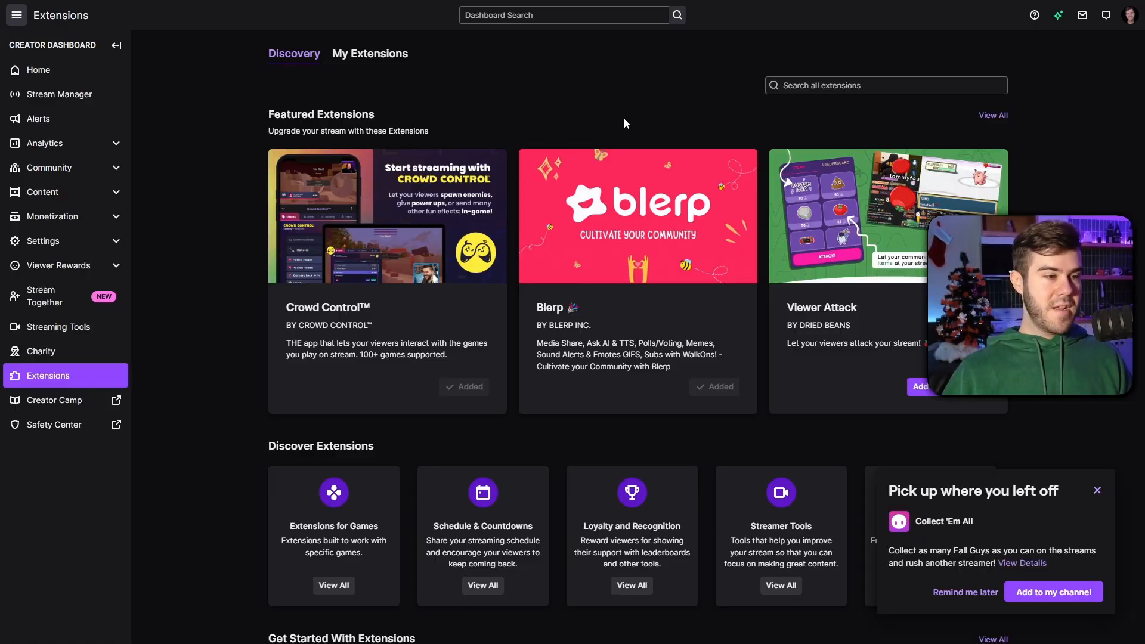
mouse_move(682, 356)
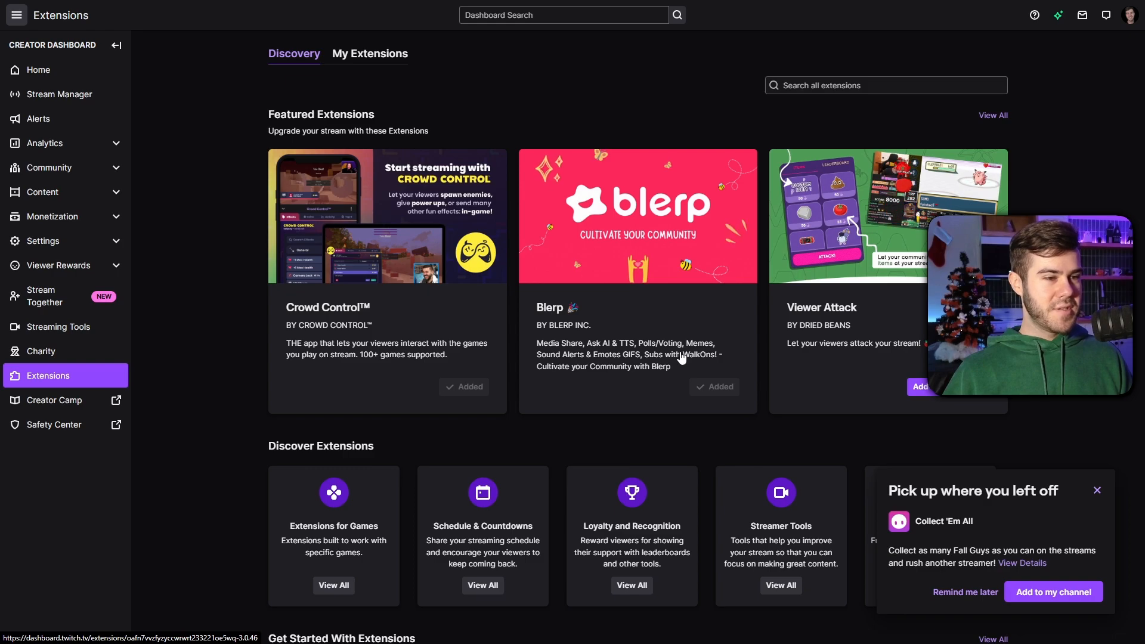
type("blerp")
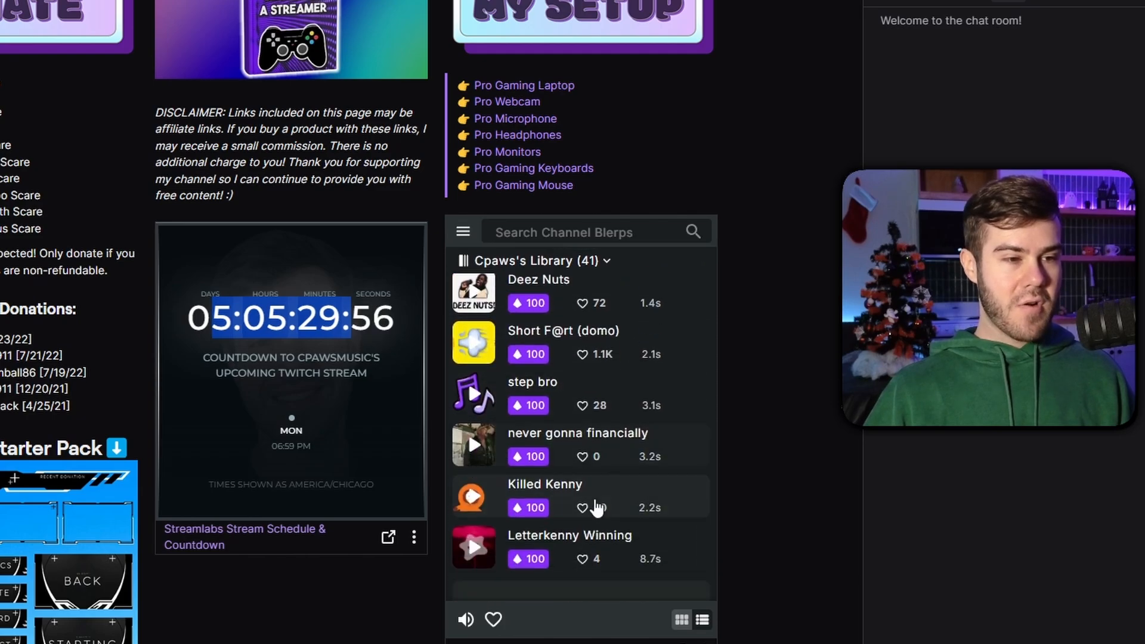
- Open the channel's Power-ups & Rewards and try the BING BONG Blerp sound
scroll("down", 3)
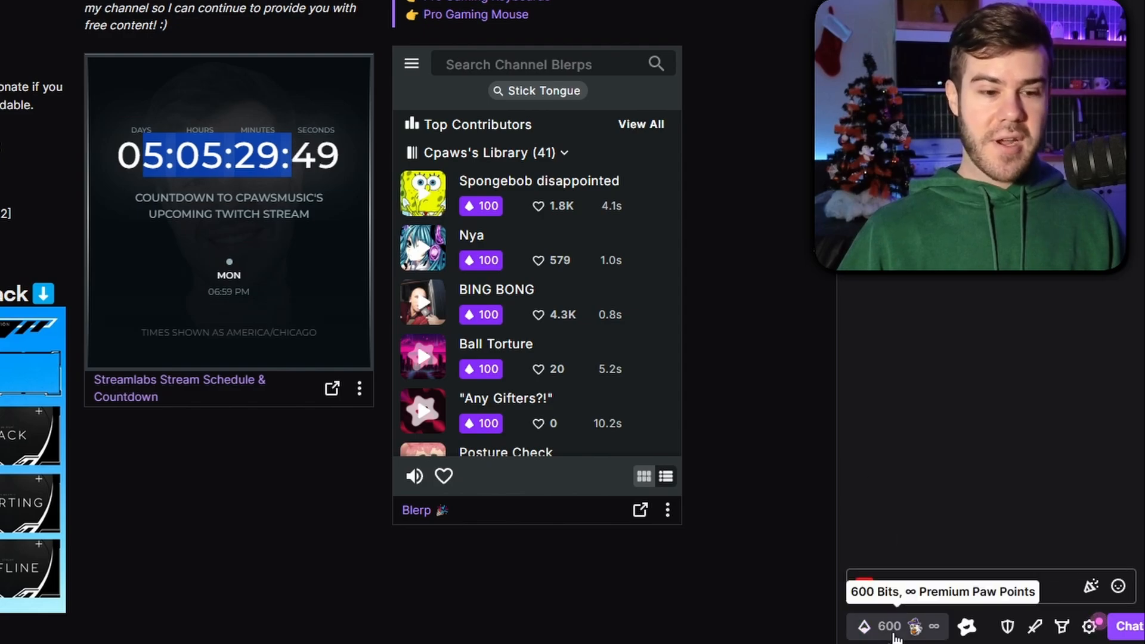
left_click(884, 627)
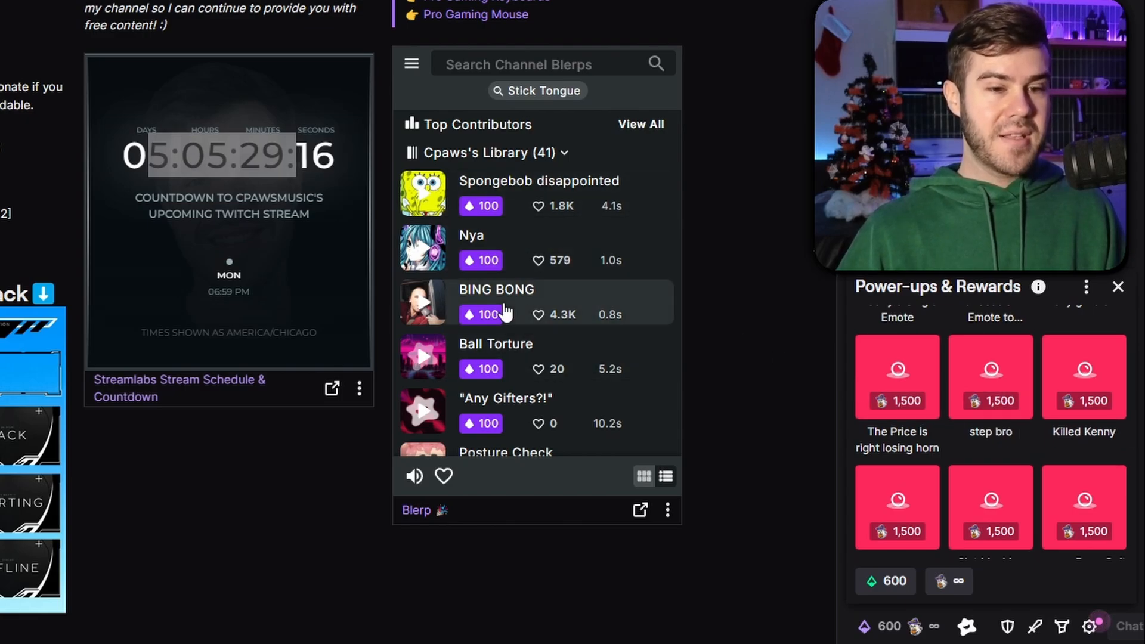
left_click(1116, 287)
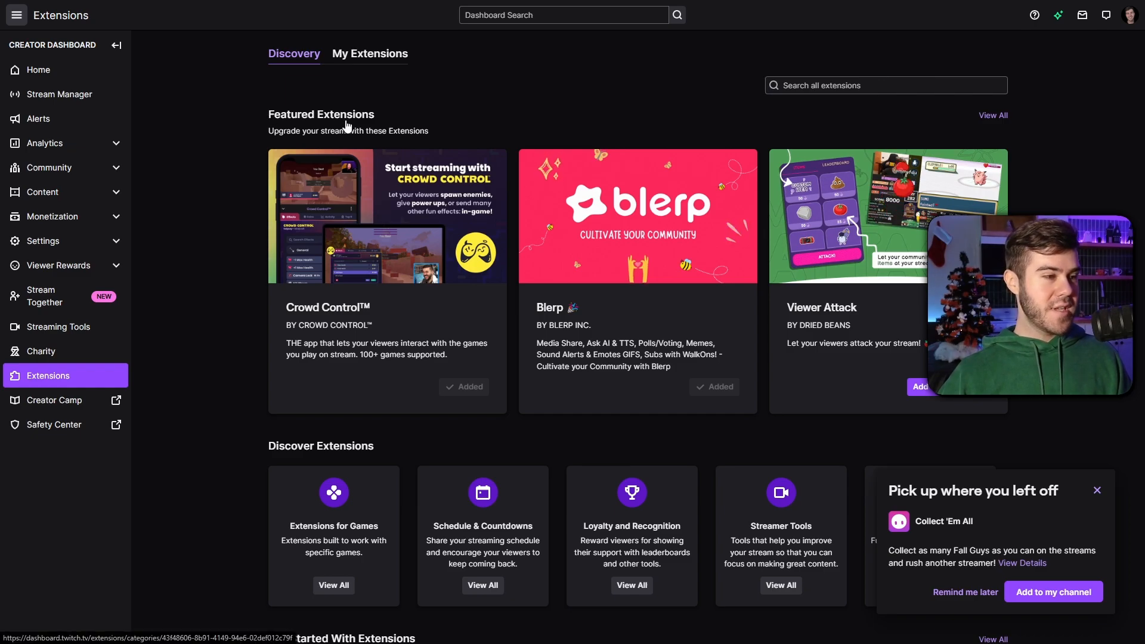
- Search extensions for 'crowd control' and open the Crowd Control™ result
type("crd")
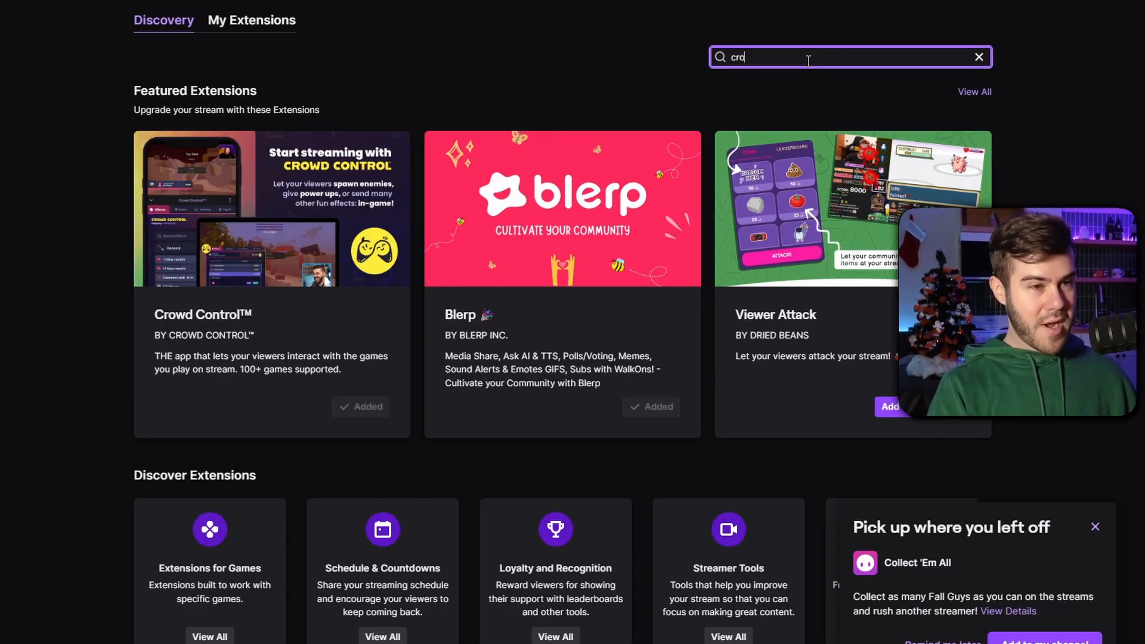
type("crowd control")
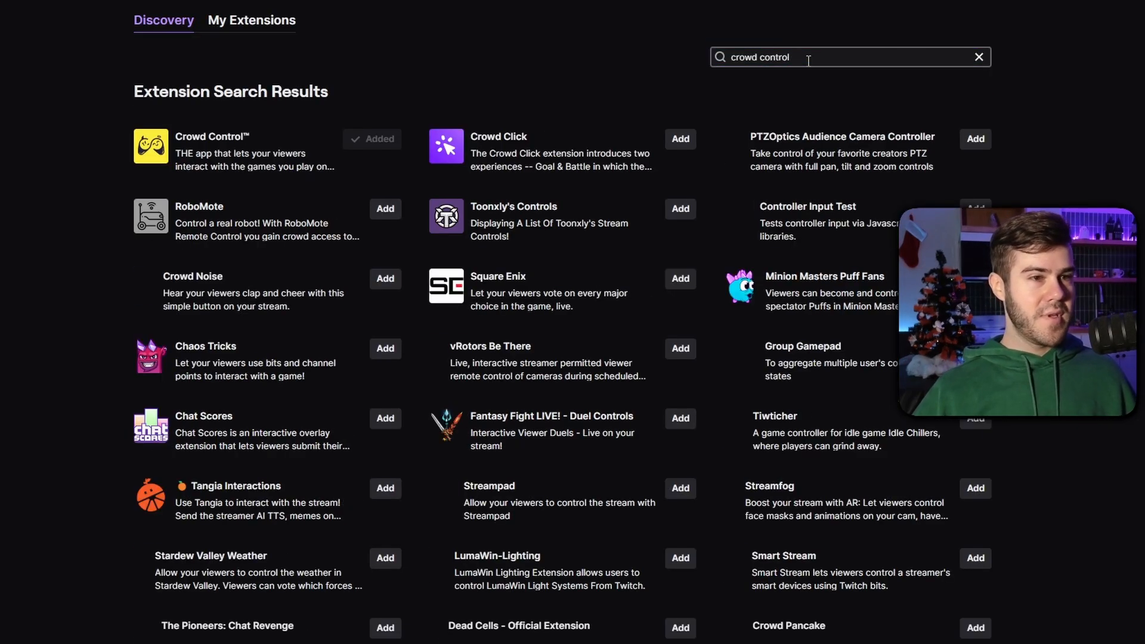
left_click(211, 136)
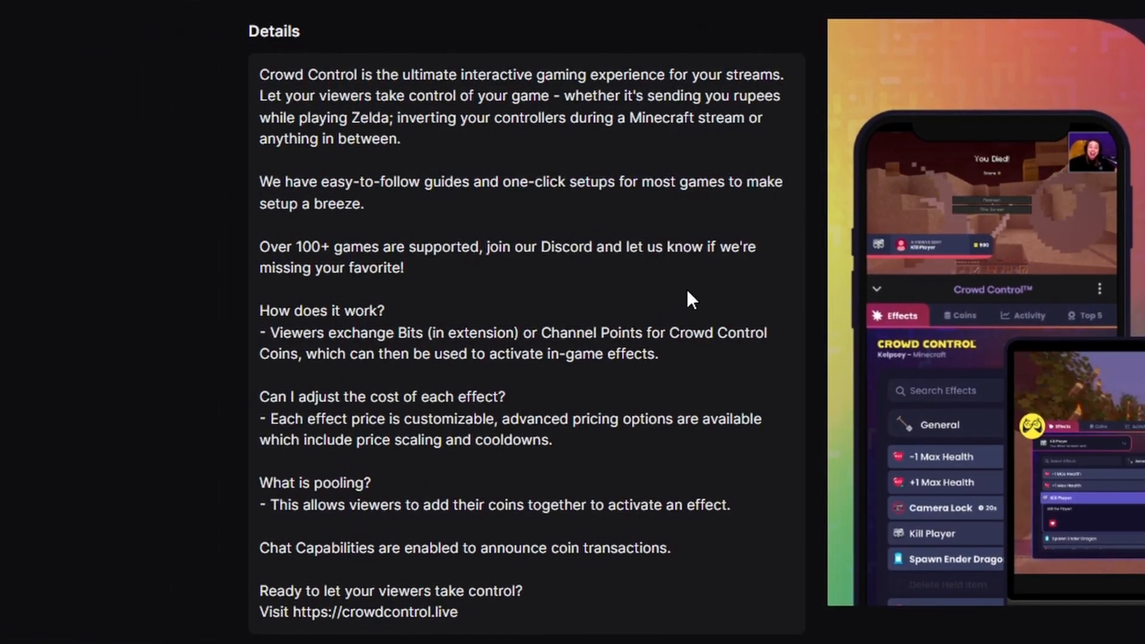
mouse_move(767, 297)
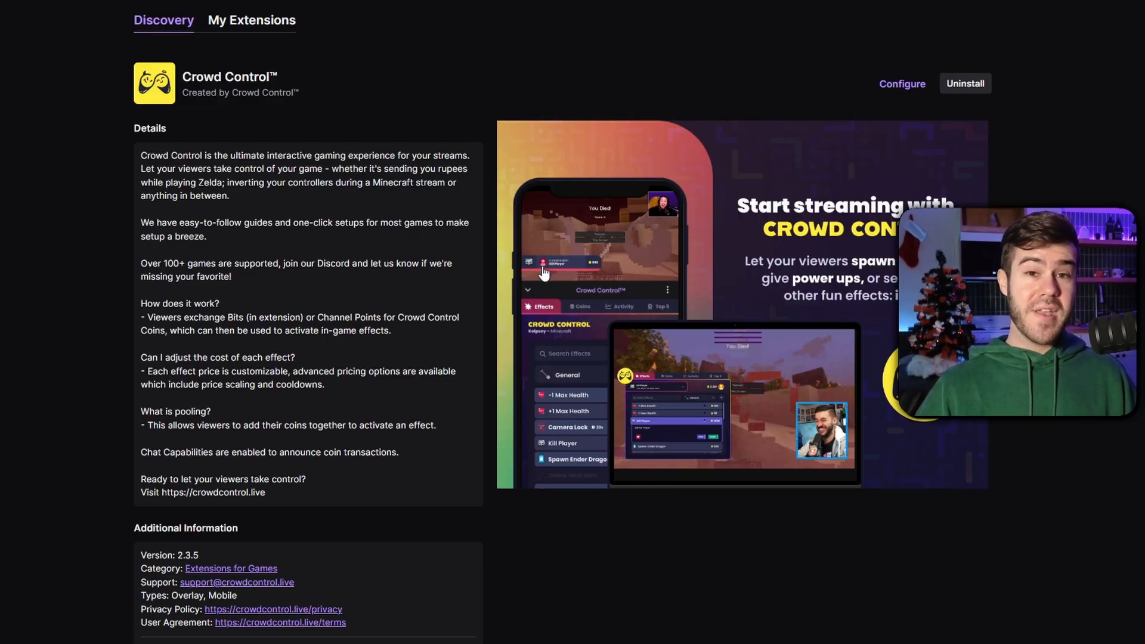
- Browse Crowd Control's description and screenshots, then bring up the dashboard navigation menu
scroll("down", 3)
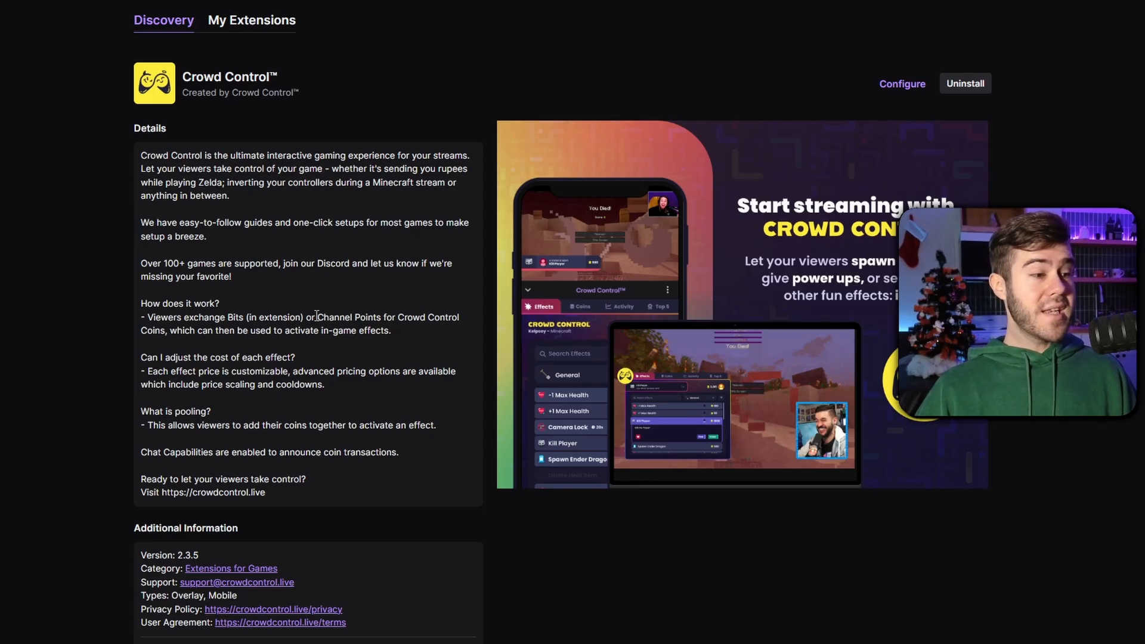
left_click_drag(319, 317, 170, 330)
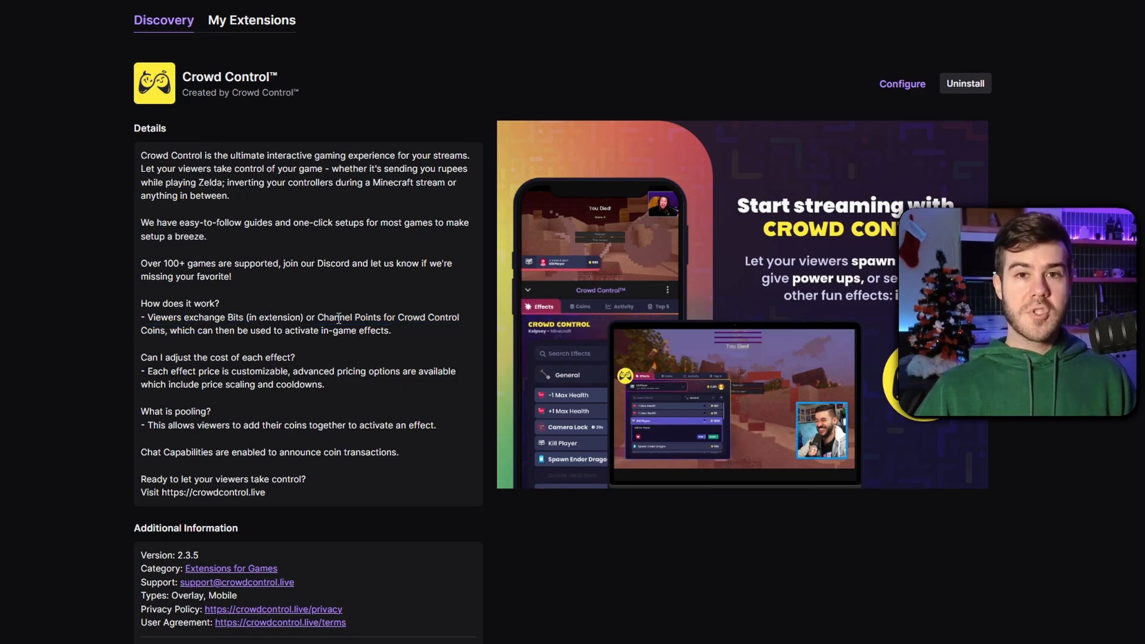
left_click_drag(147, 317, 319, 330)
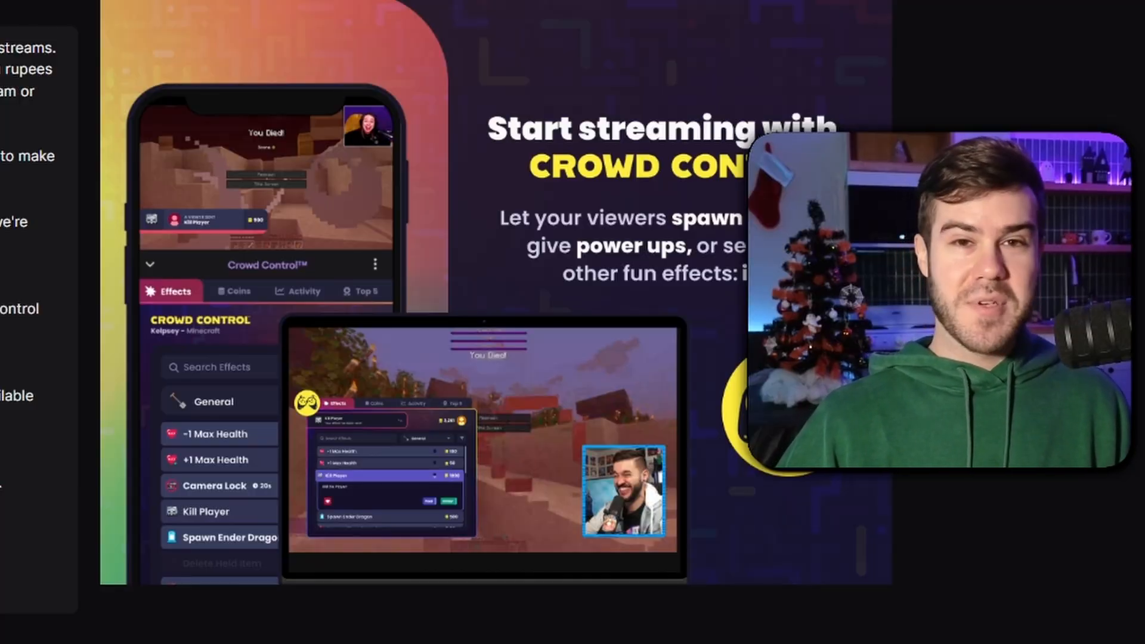
left_click(60, 94)
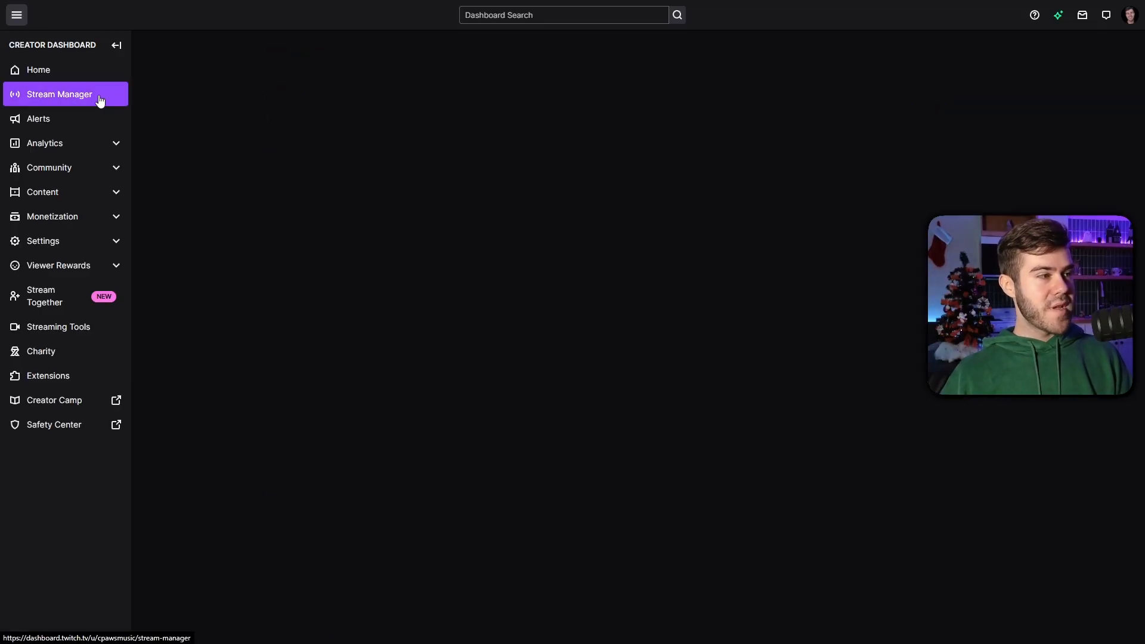
left_click(60, 94)
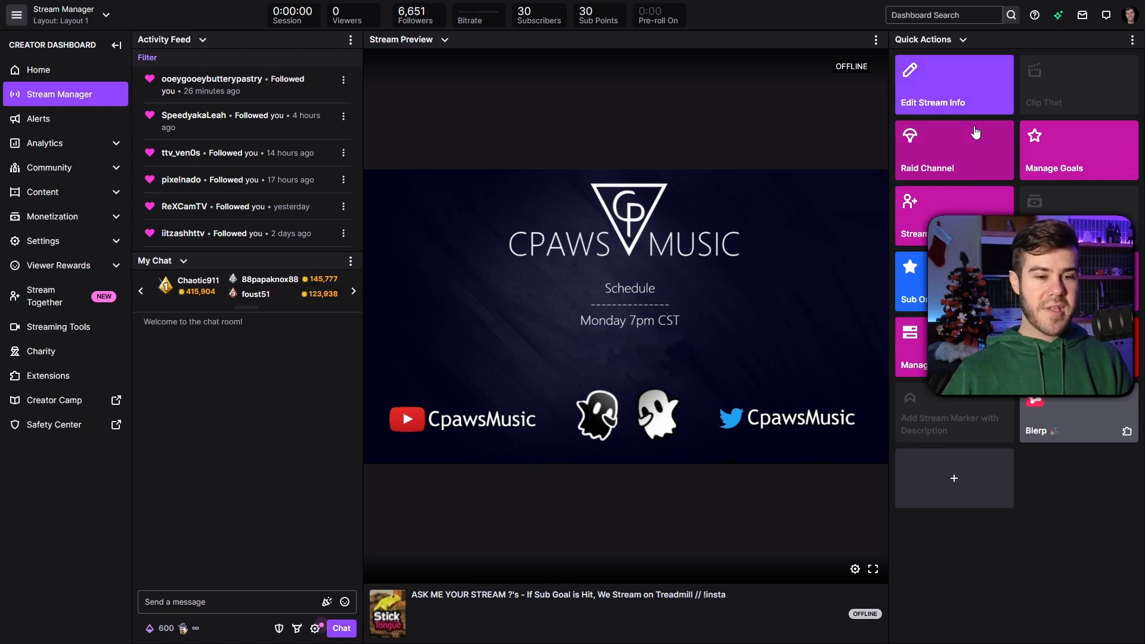
left_click(954, 479)
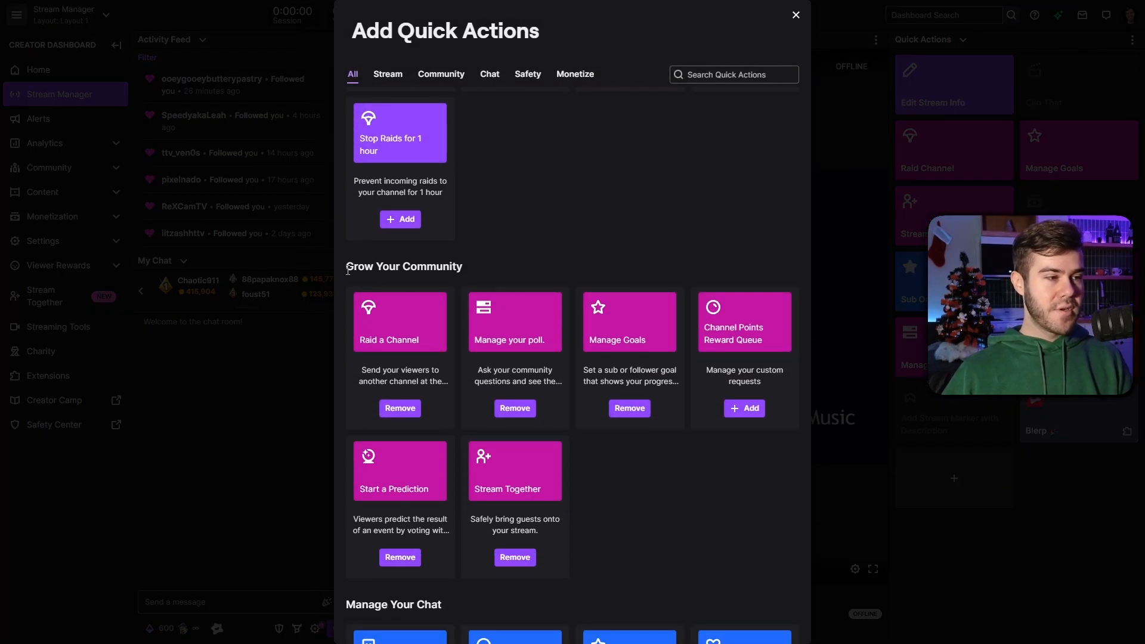
double_click(404, 267)
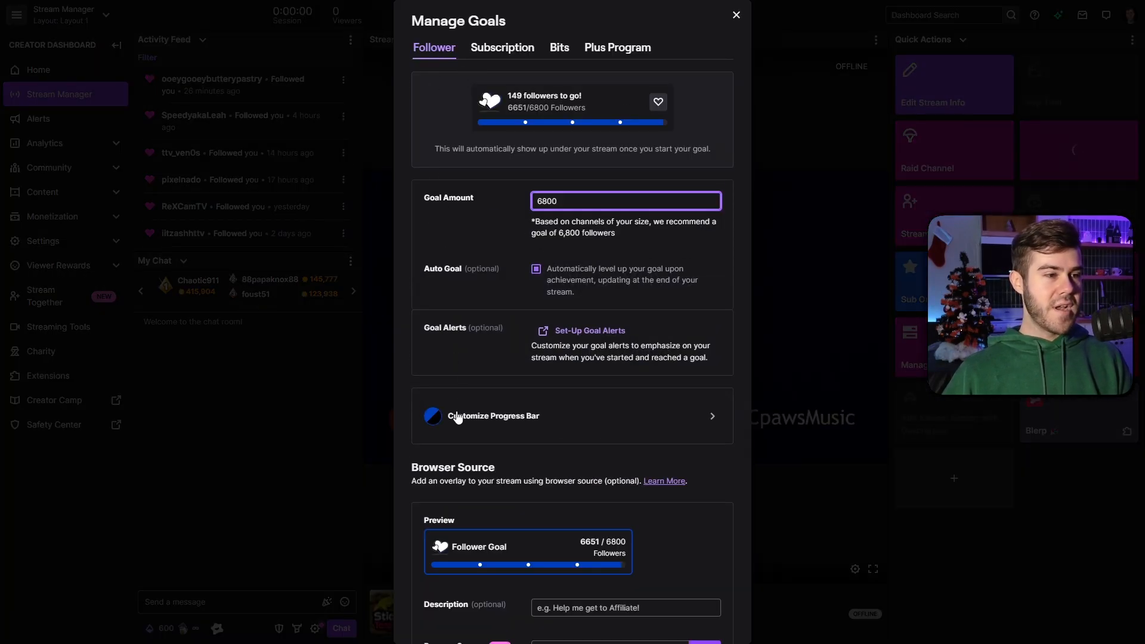
left_click(502, 48)
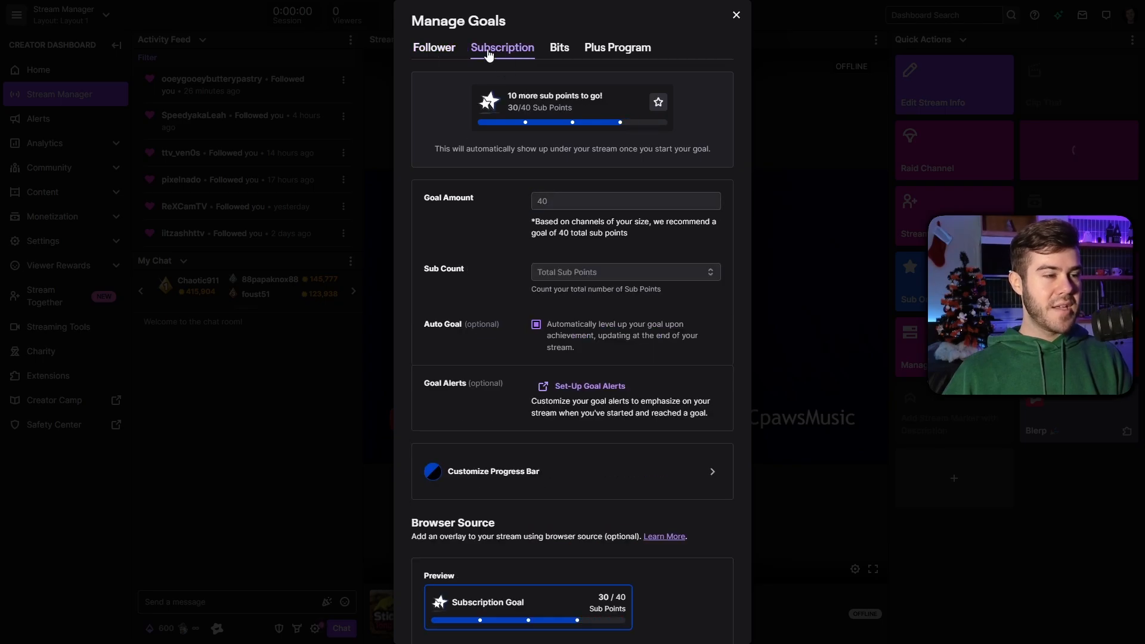
left_click(560, 48)
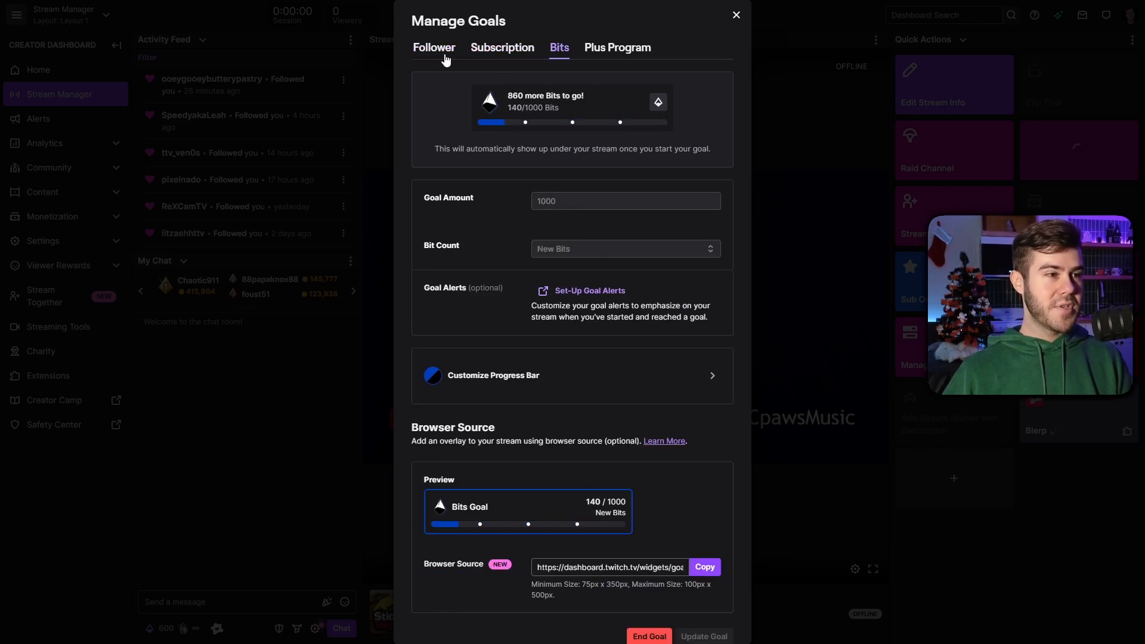
left_click(503, 47)
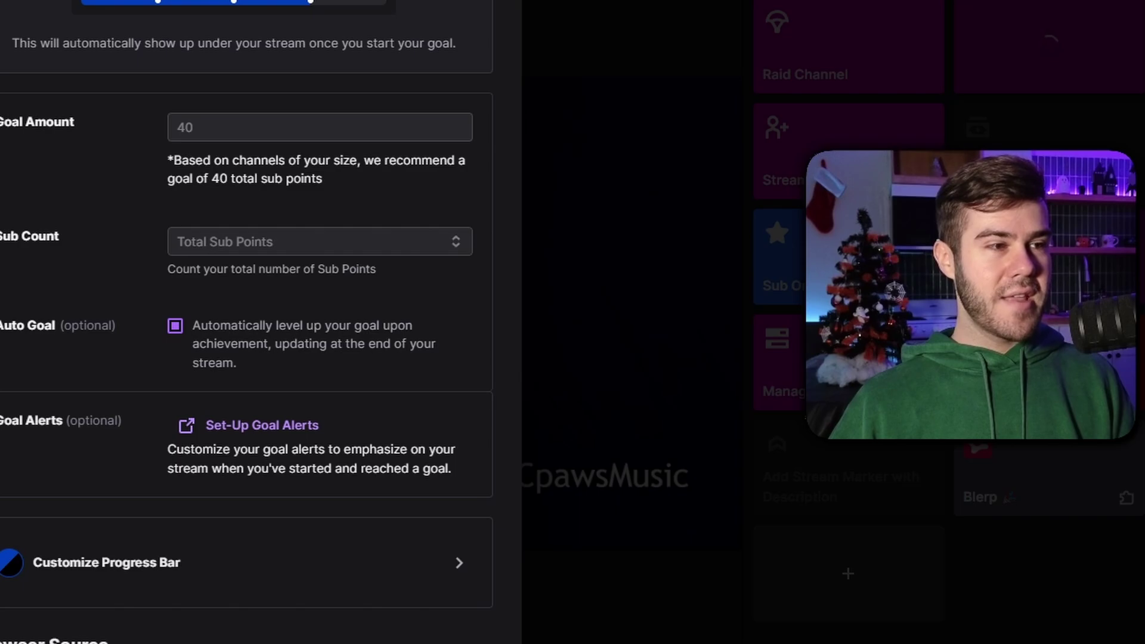
scroll("down", 3)
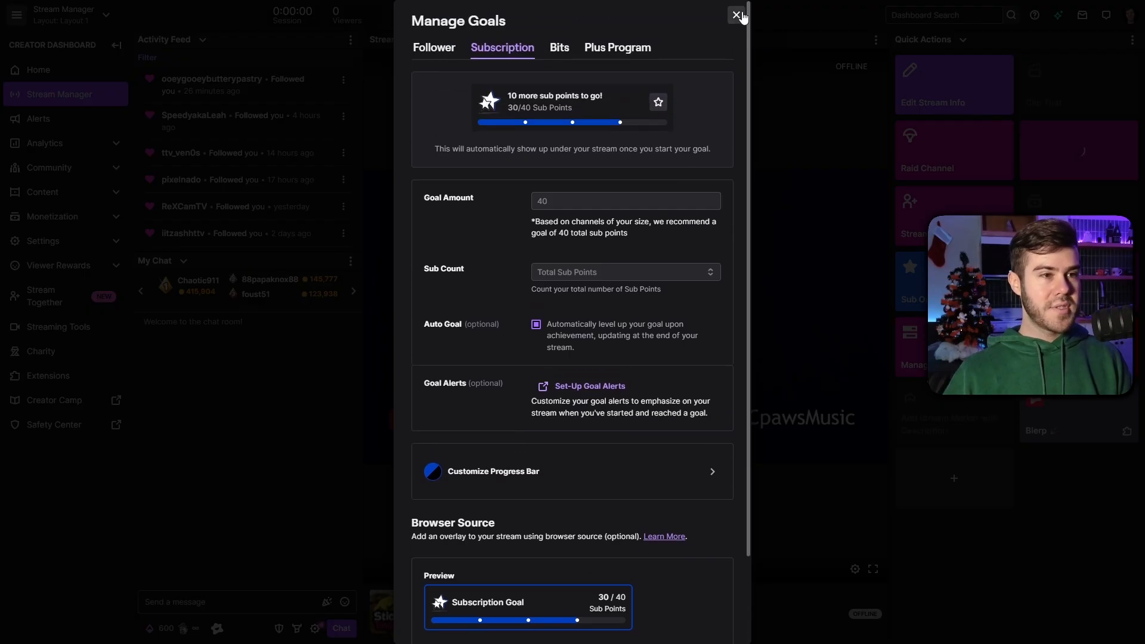
- Close Manage Goals and scroll to the goals panel: 30/40 sub points, 140/1000 Bits
left_click(731, 15)
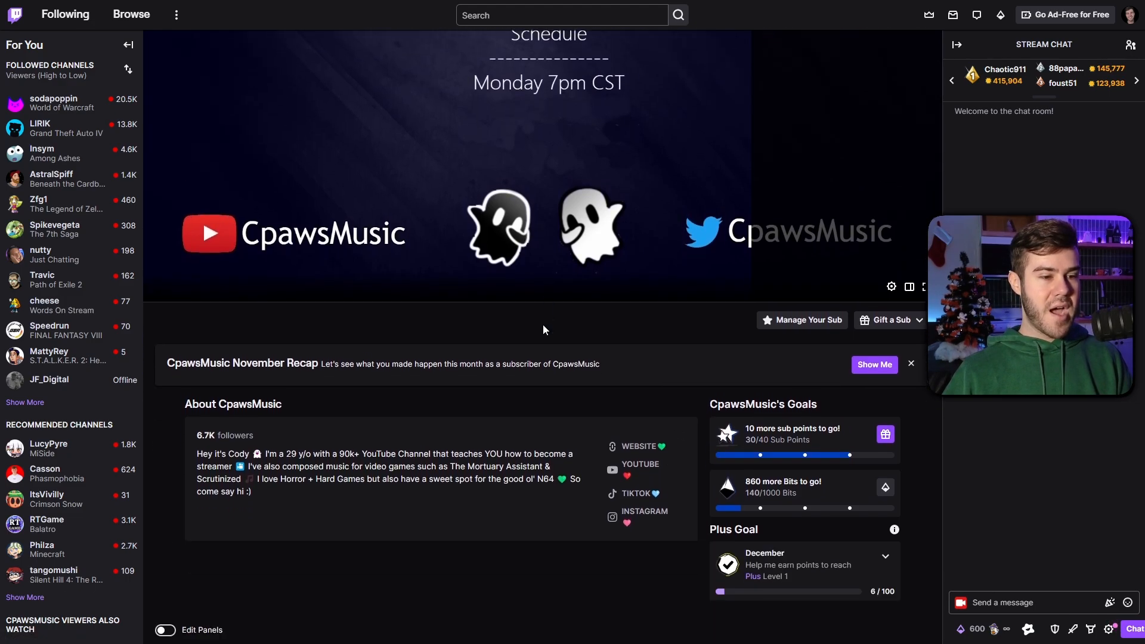
scroll("down", 3)
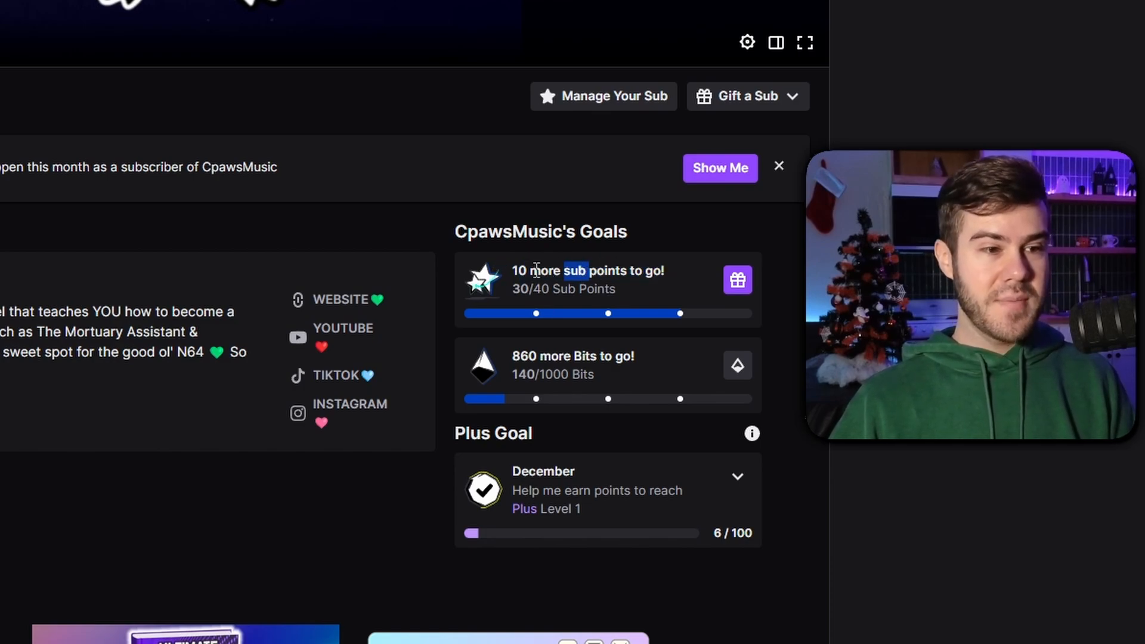
mouse_move(443, 266)
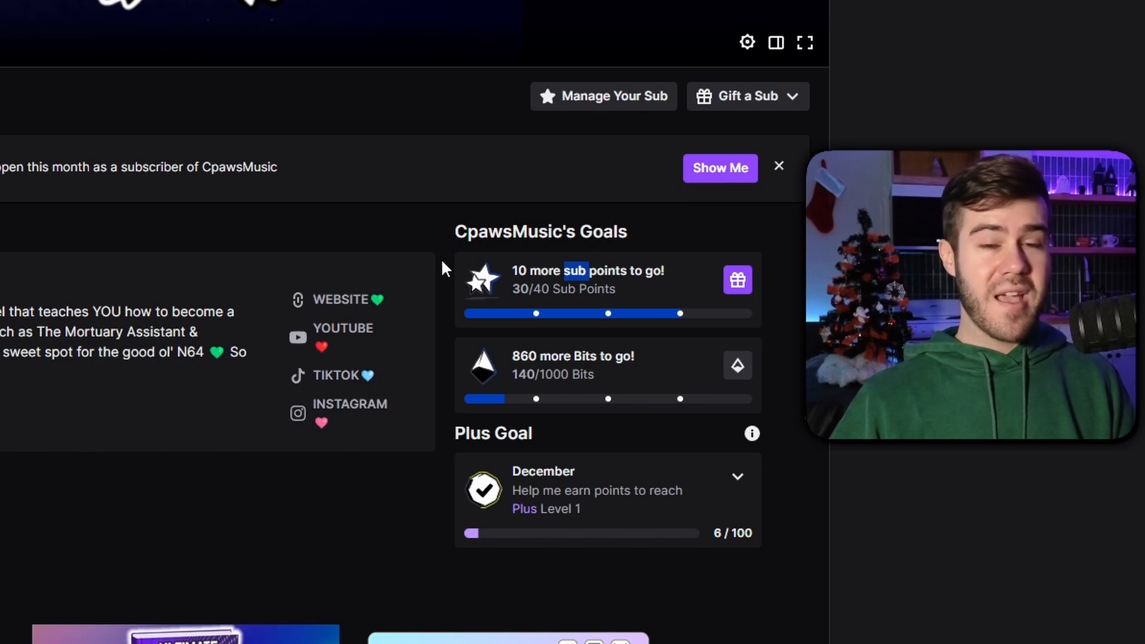
mouse_move(417, 299)
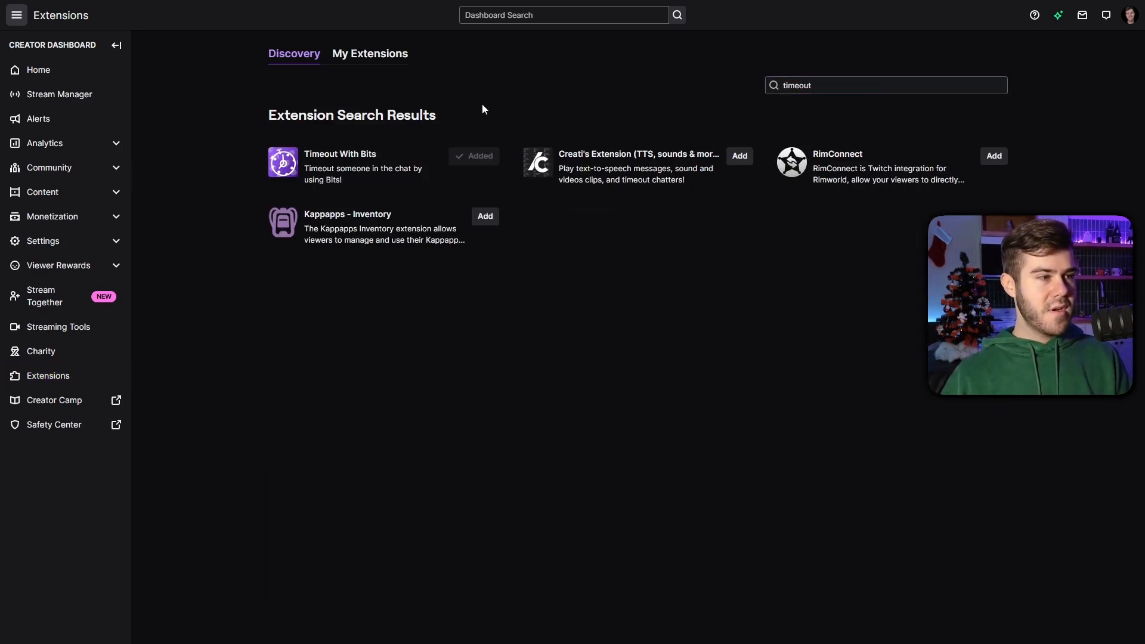
- Open the Timeout With Bits result from the 'timeout' extension search
left_click(340, 154)
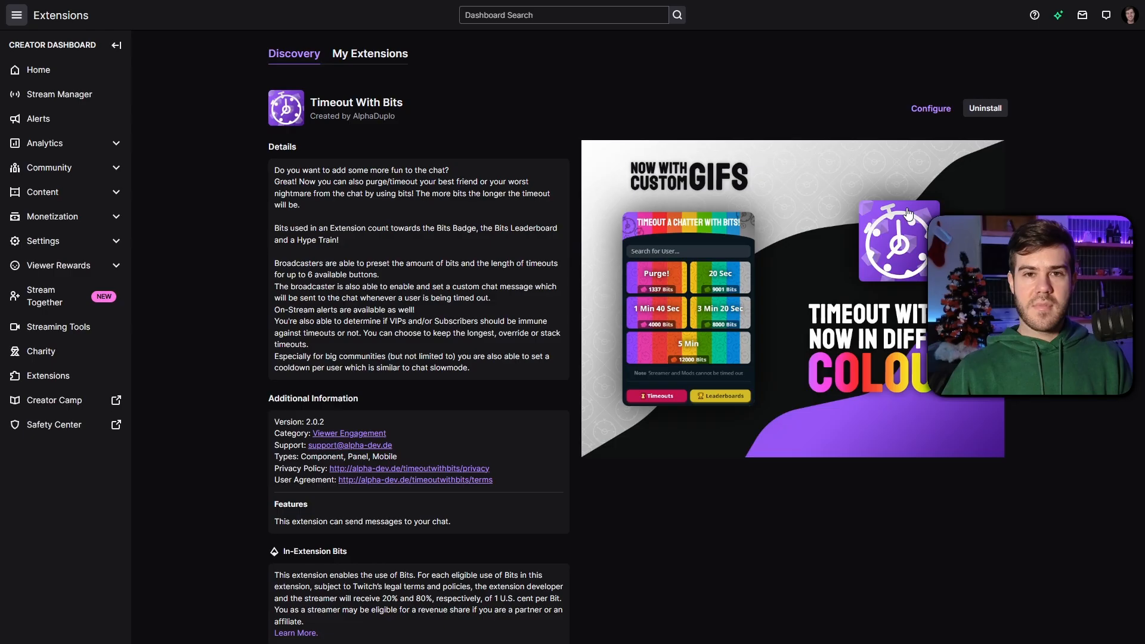
mouse_move(814, 285)
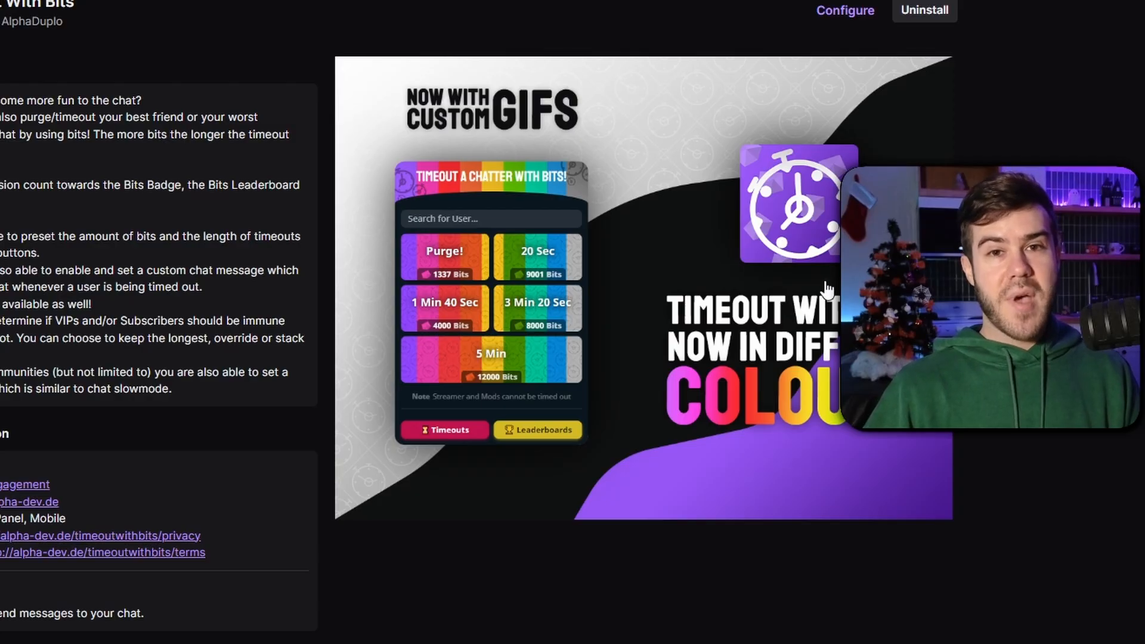
- Browse the Timeout With Bits General, Optional and Alert Settings tabs, then close the dialog
left_click(845, 11)
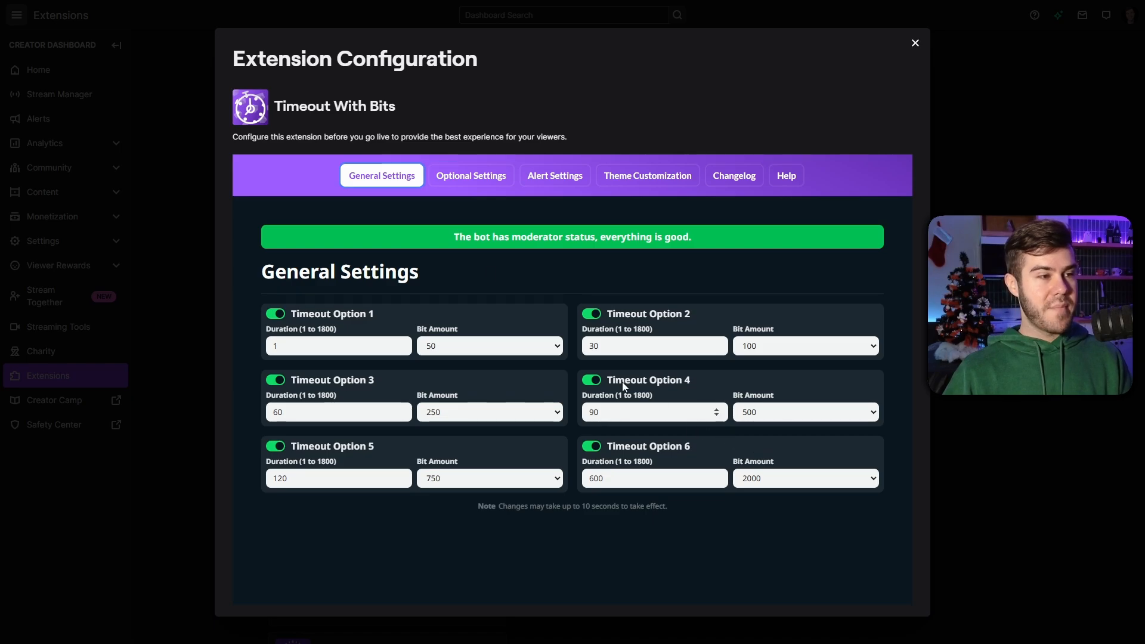
left_click(471, 175)
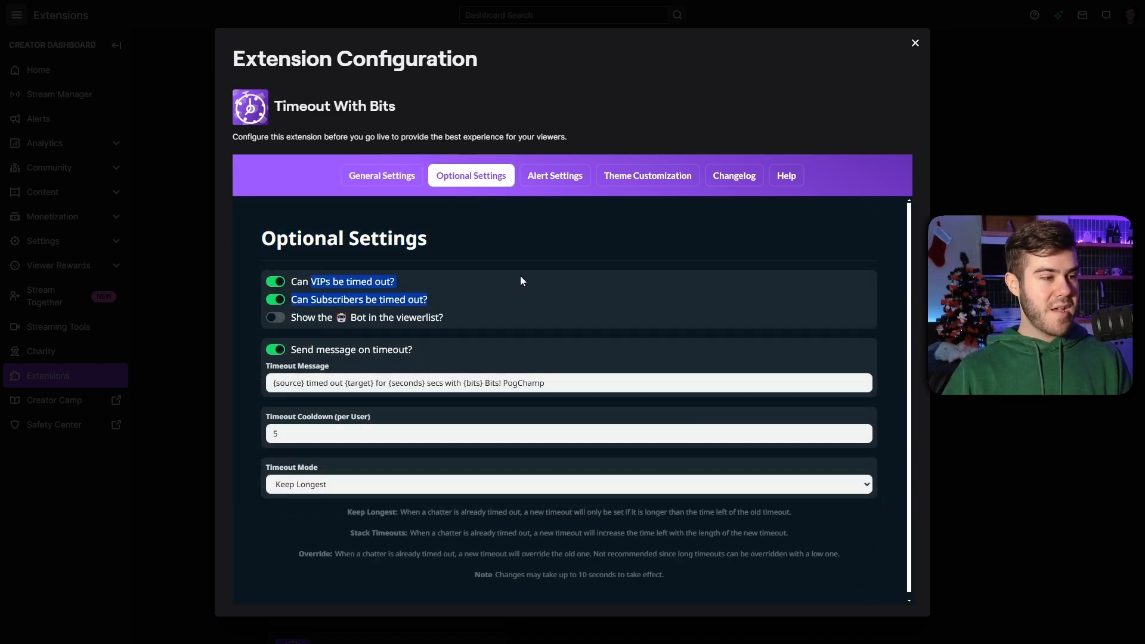
left_click(555, 176)
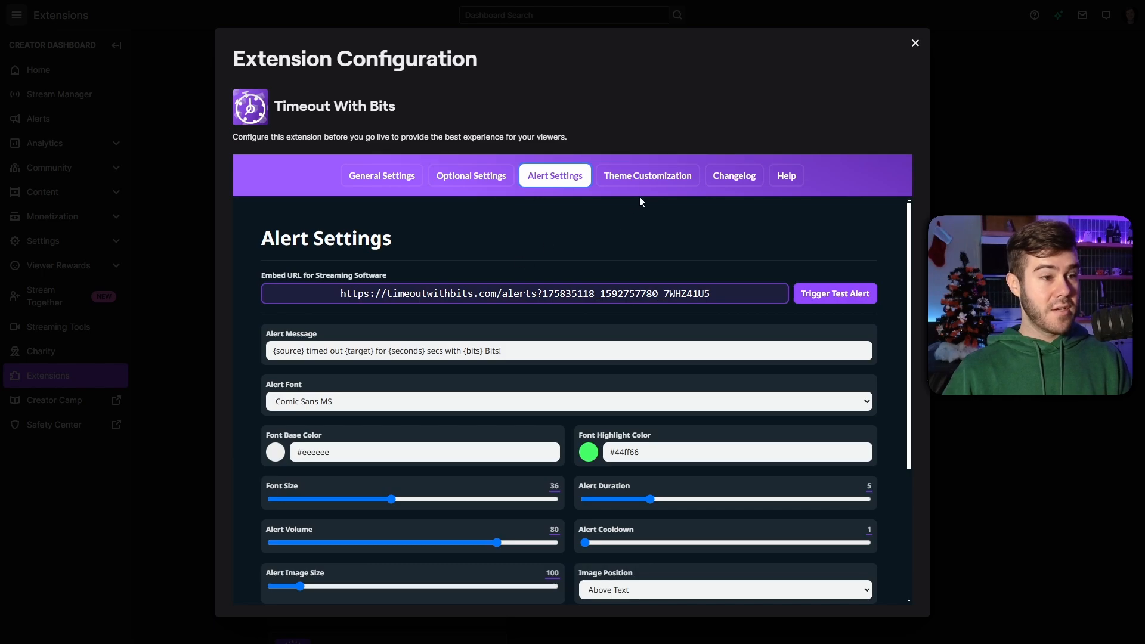
left_click(382, 176)
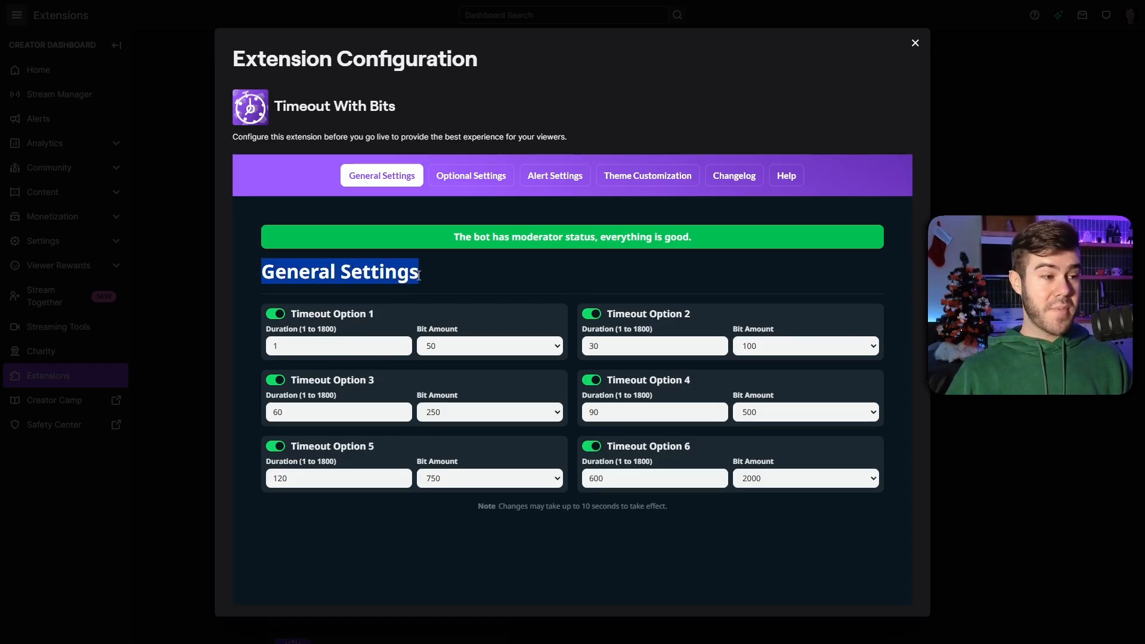
left_click(609, 286)
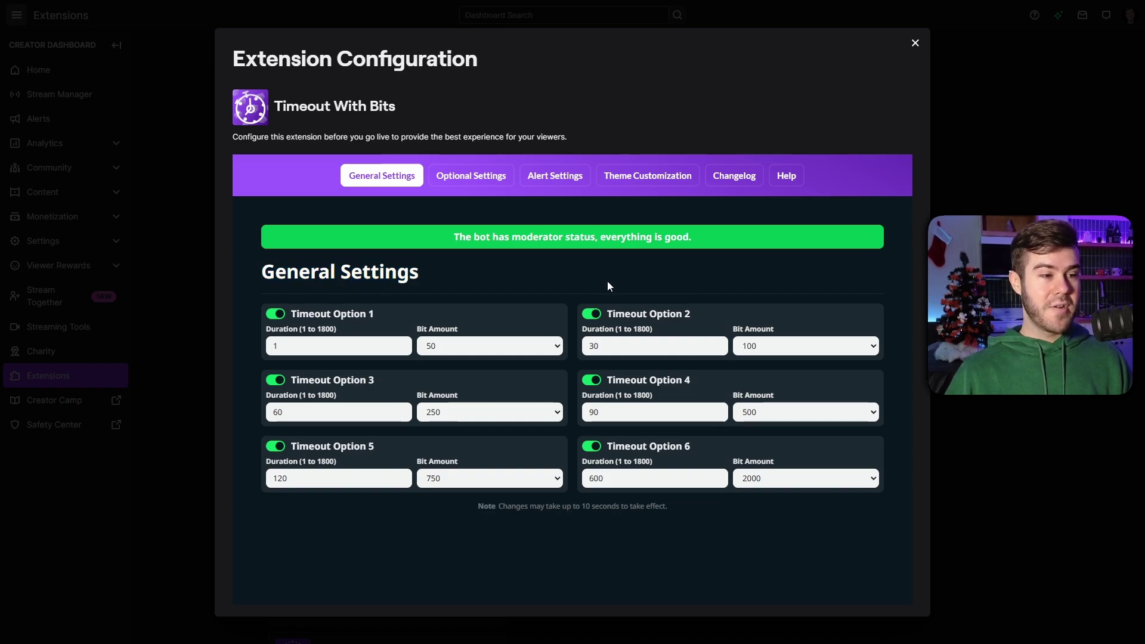
mouse_move(360, 361)
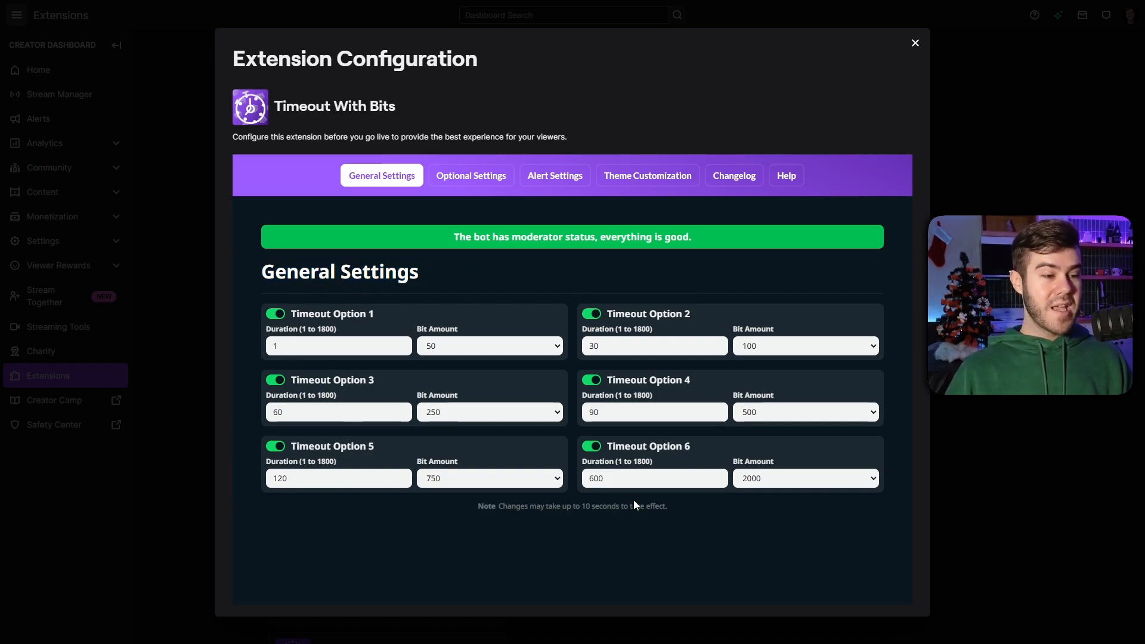
mouse_move(569, 294)
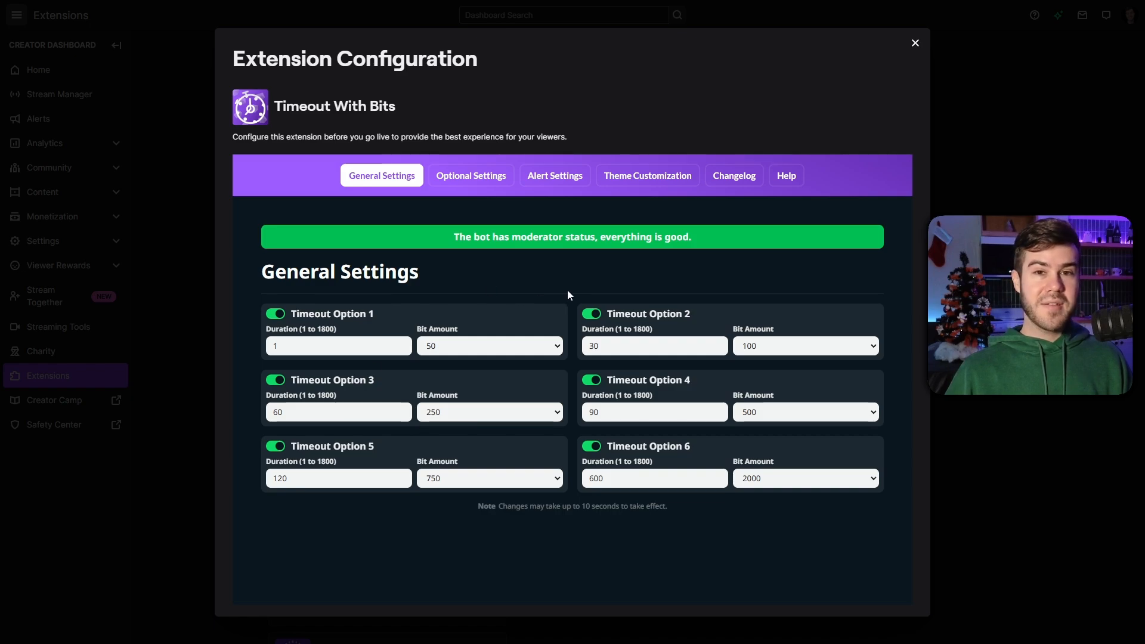
mouse_move(571, 301)
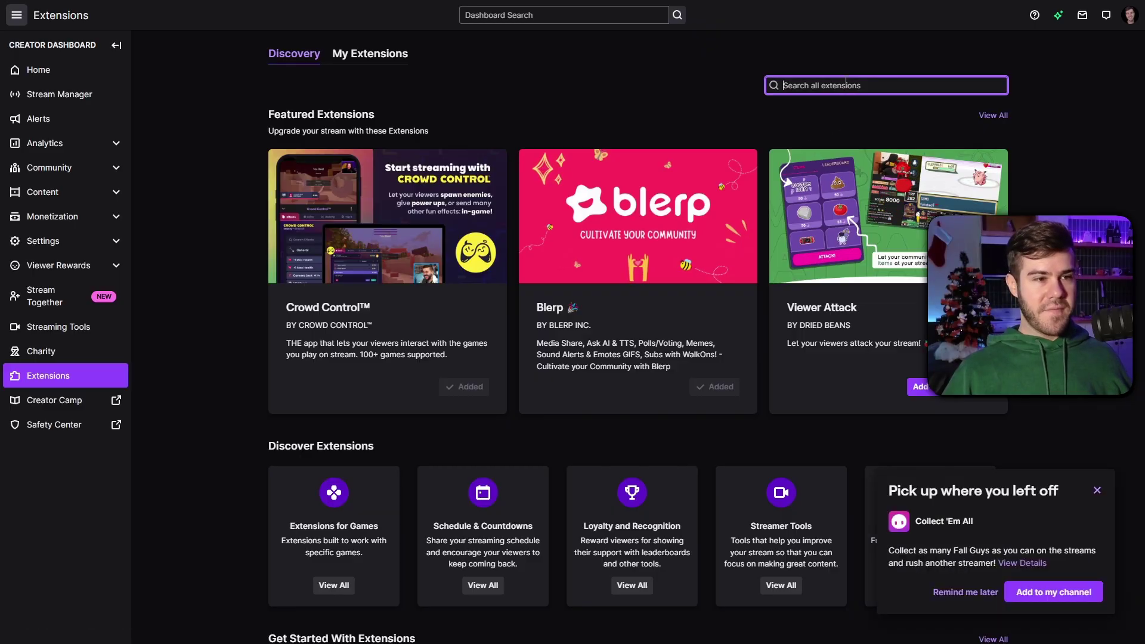
- Search 'prime', verify Prime Gaming Benefits Reminder is active as Overlay 1, and reopen its details
type("prime")
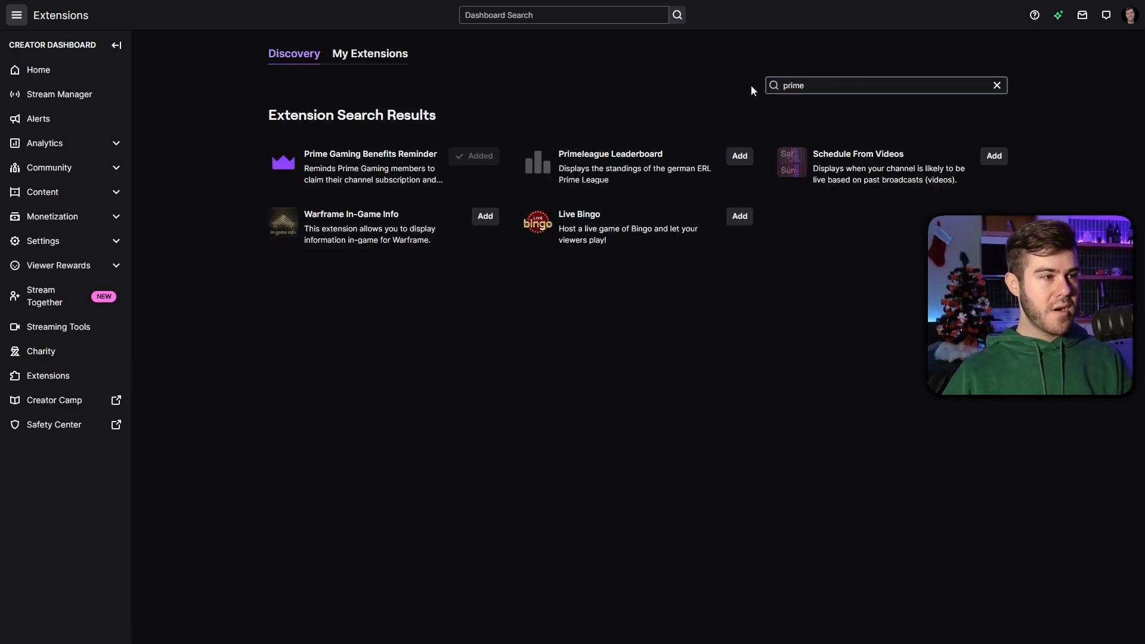
left_click(371, 154)
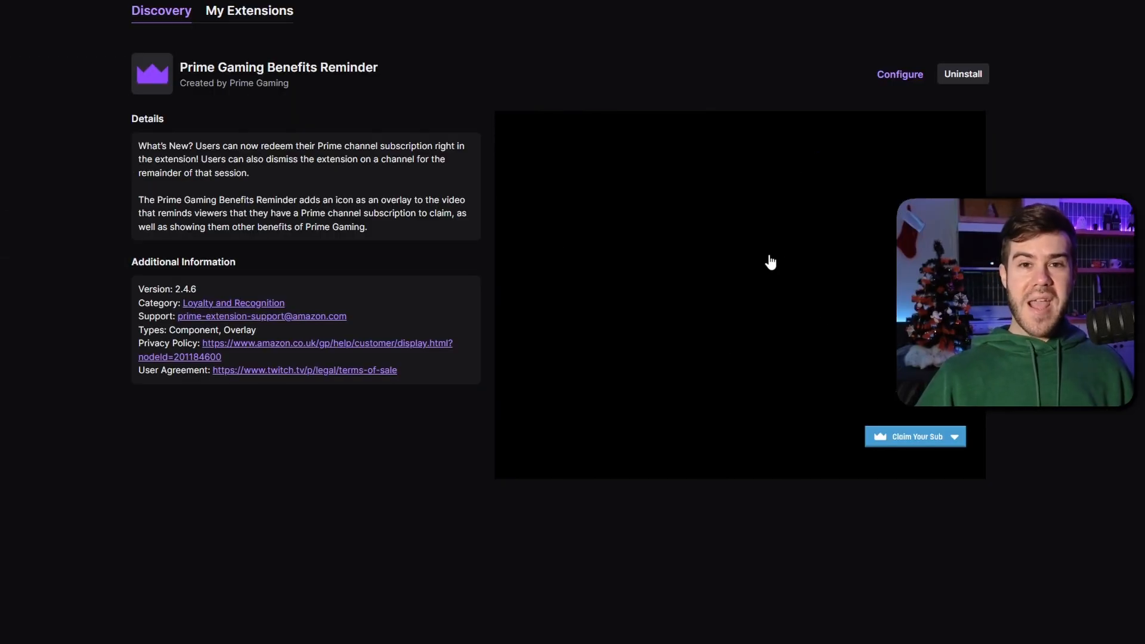
mouse_move(801, 222)
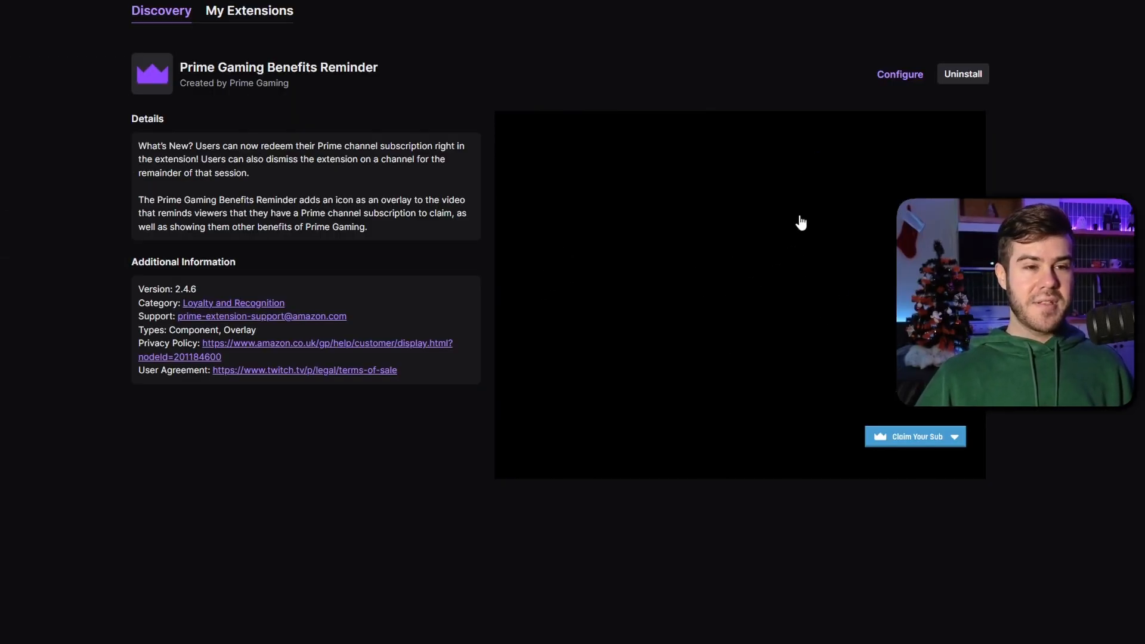
left_click(249, 11)
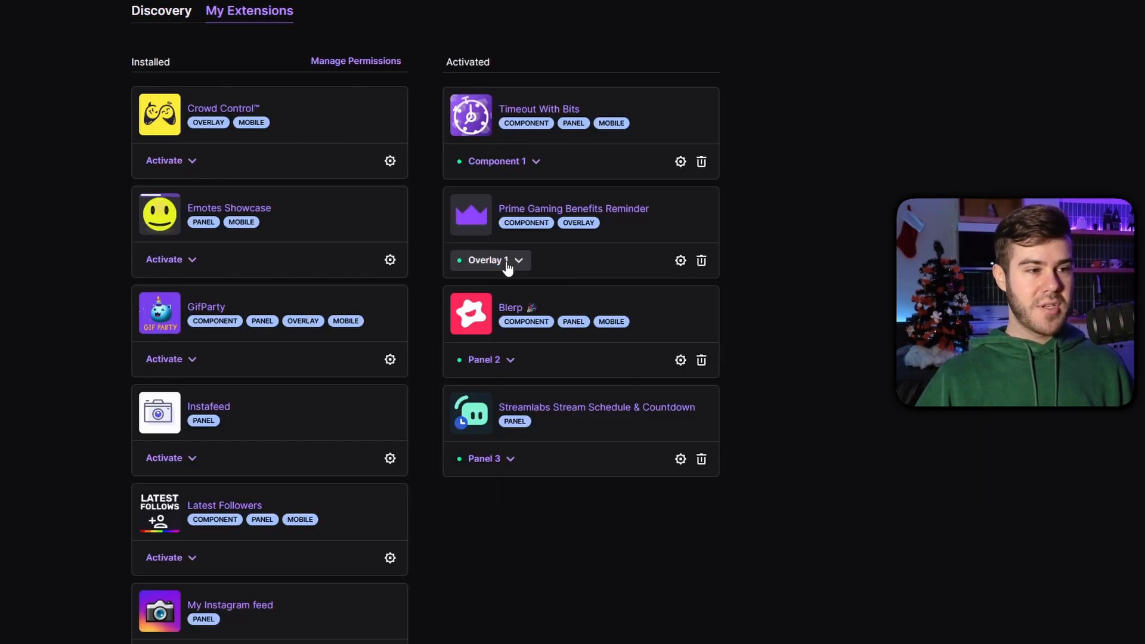
left_click(573, 209)
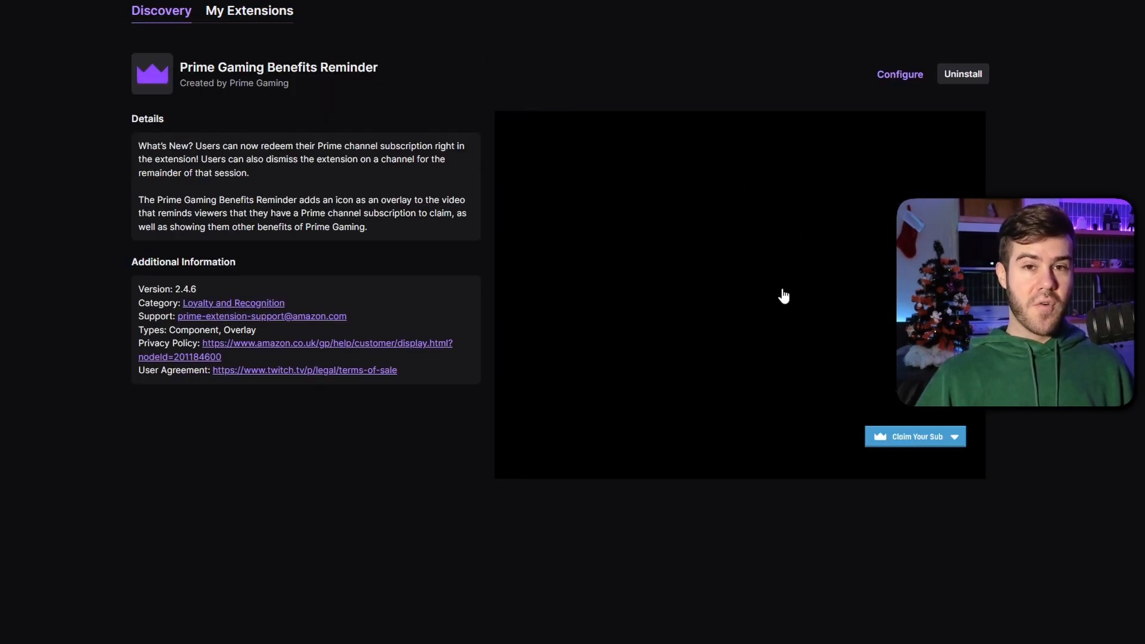
mouse_move(942, 449)
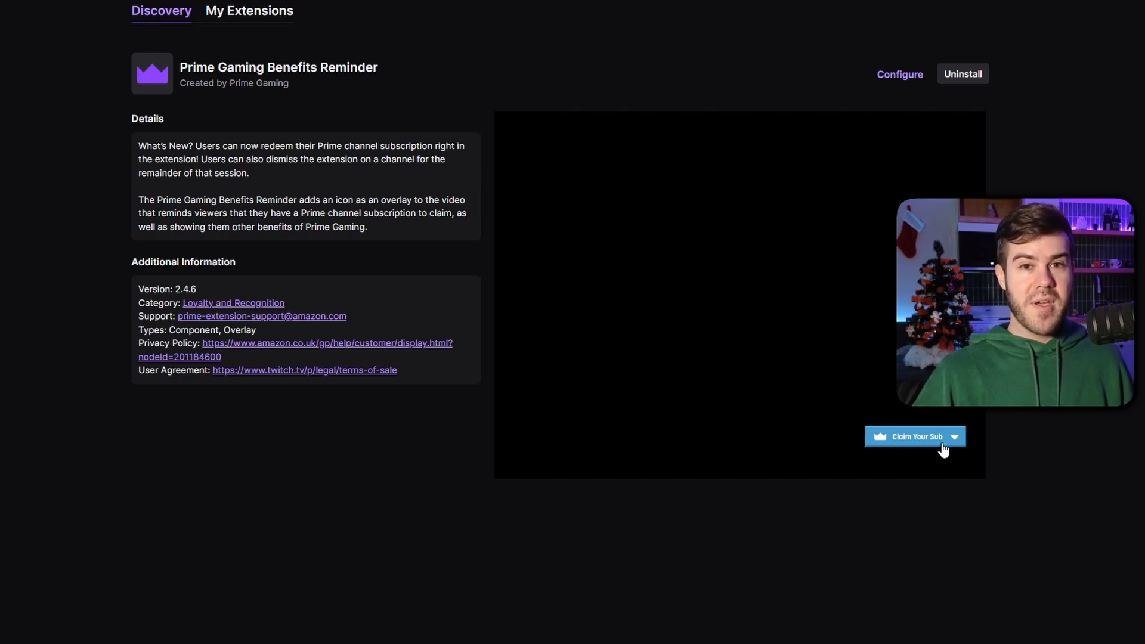
mouse_move(861, 406)
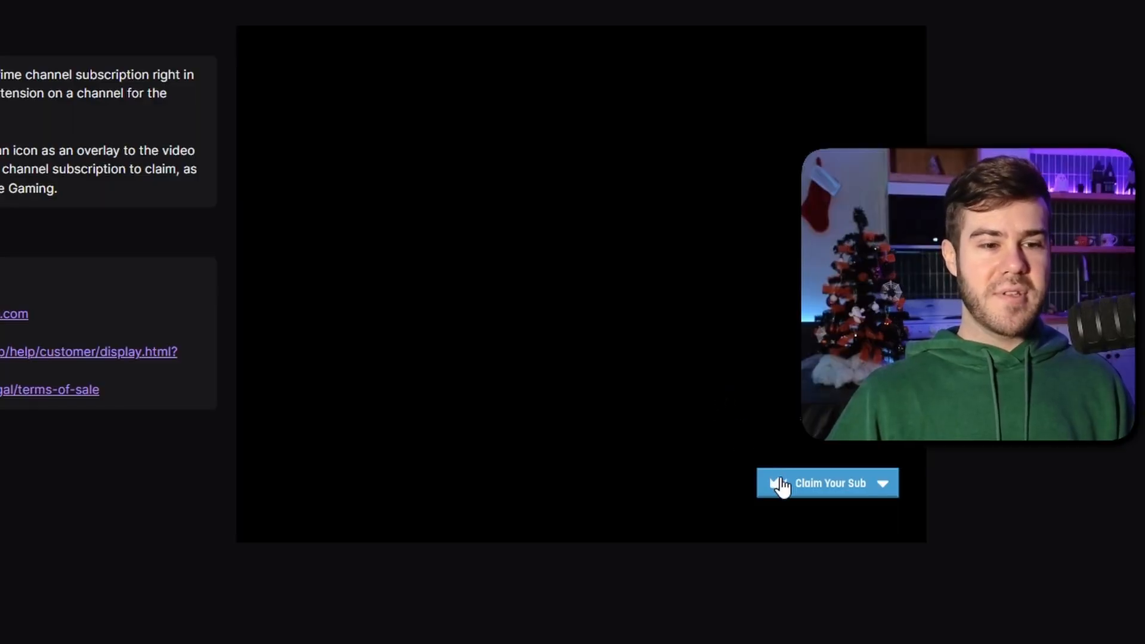
mouse_move(800, 428)
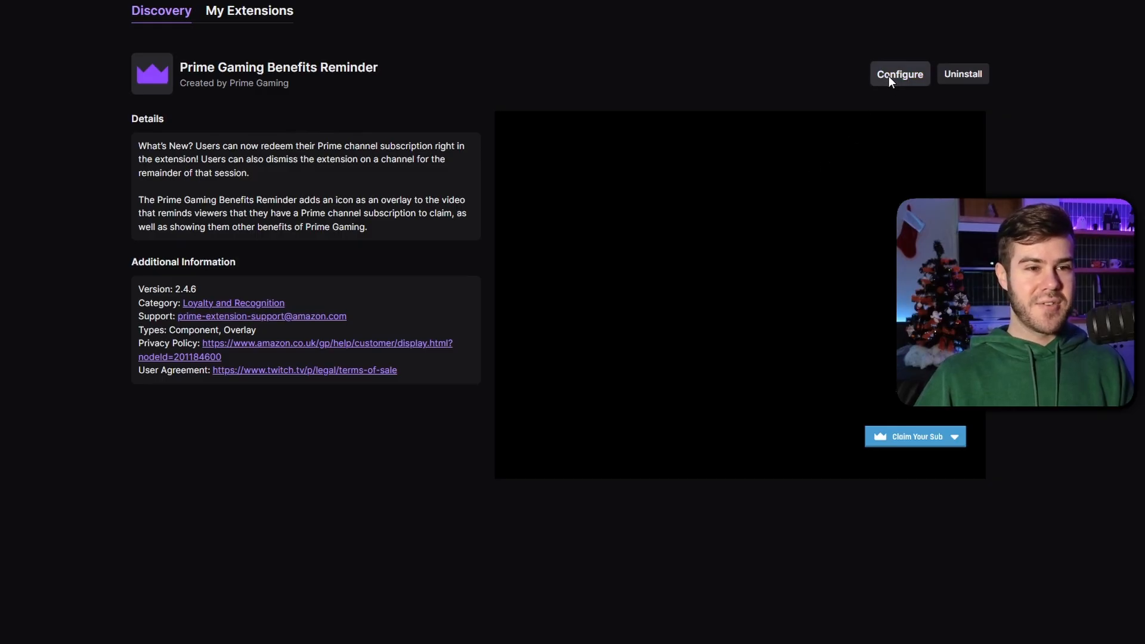
- Open Prime Gaming Benefits Reminder's Extension Configuration and scroll through its component and overlay instructions
left_click(900, 74)
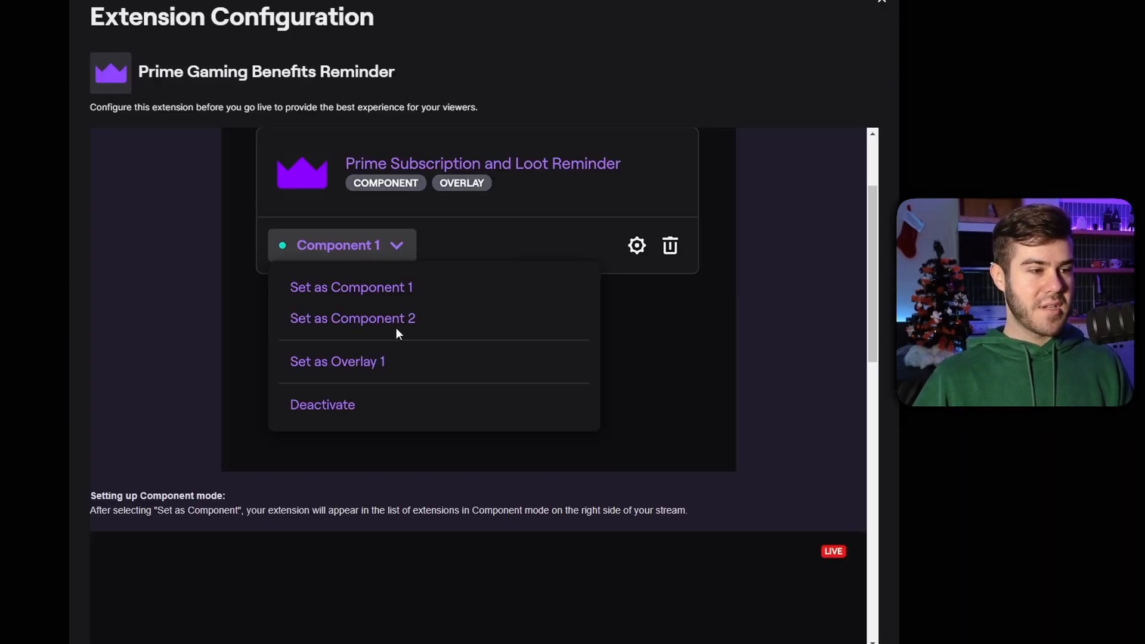
left_click(338, 362)
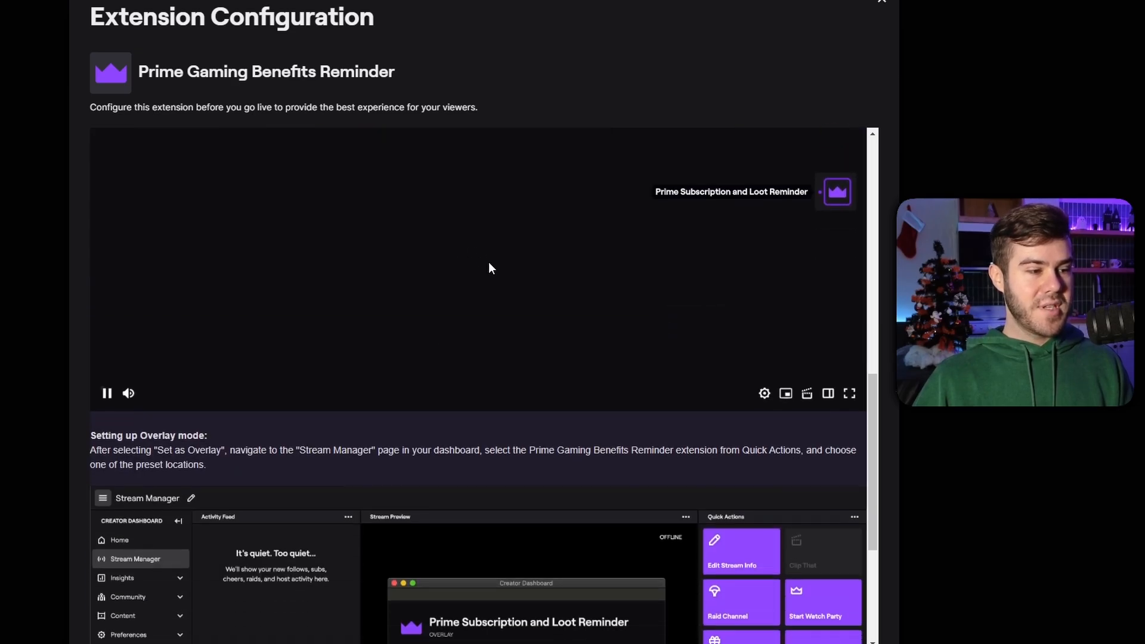
scroll("down", 3)
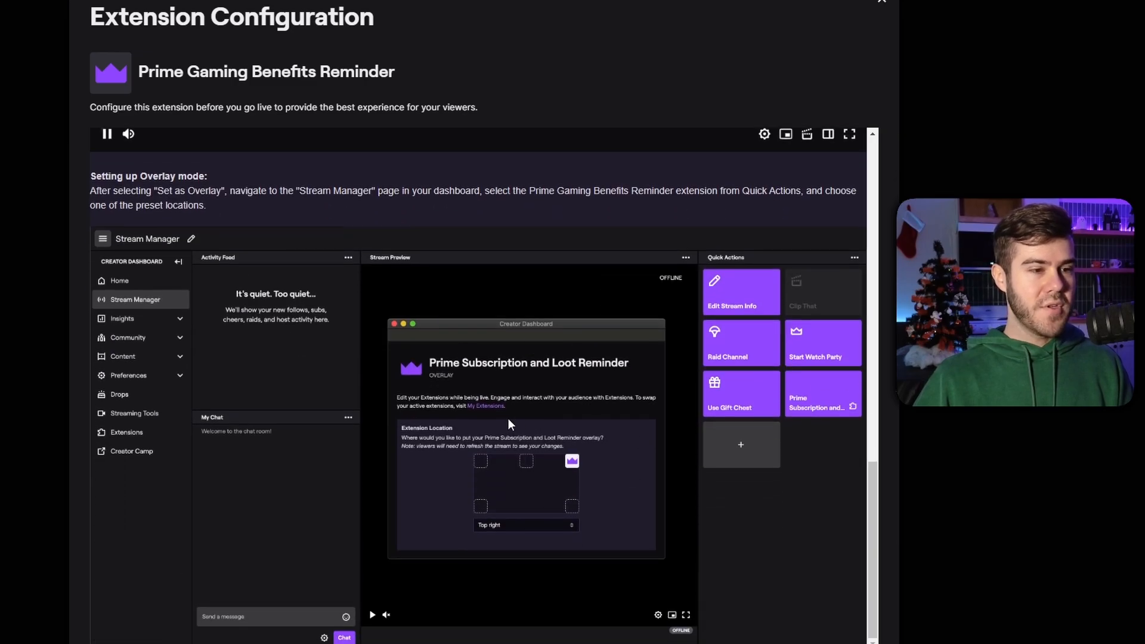
mouse_move(515, 478)
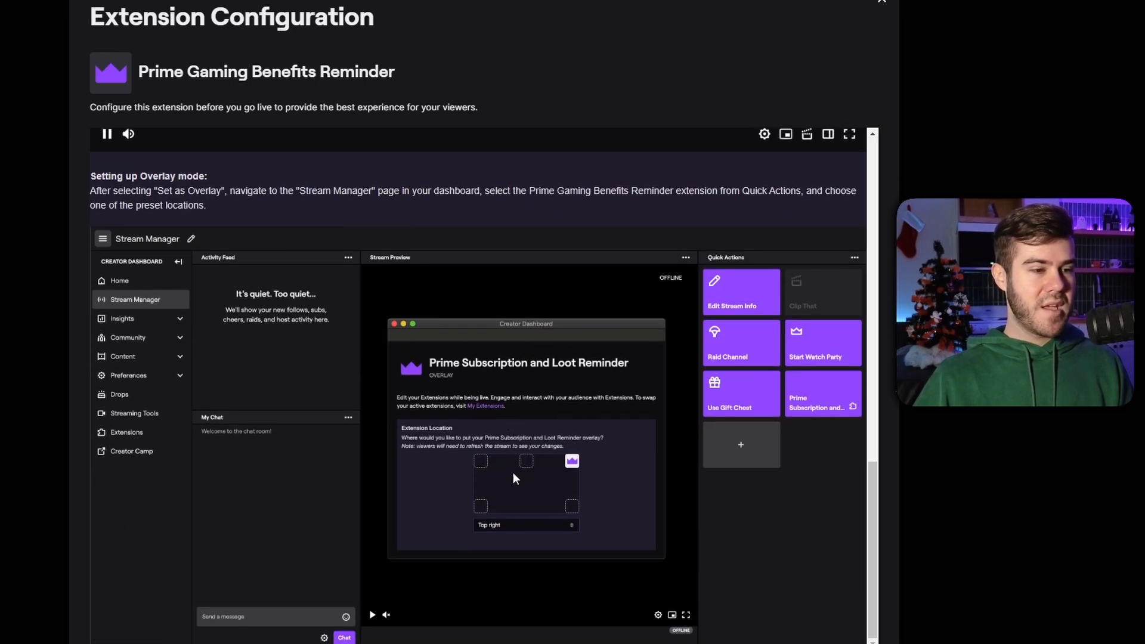
mouse_move(486, 511)
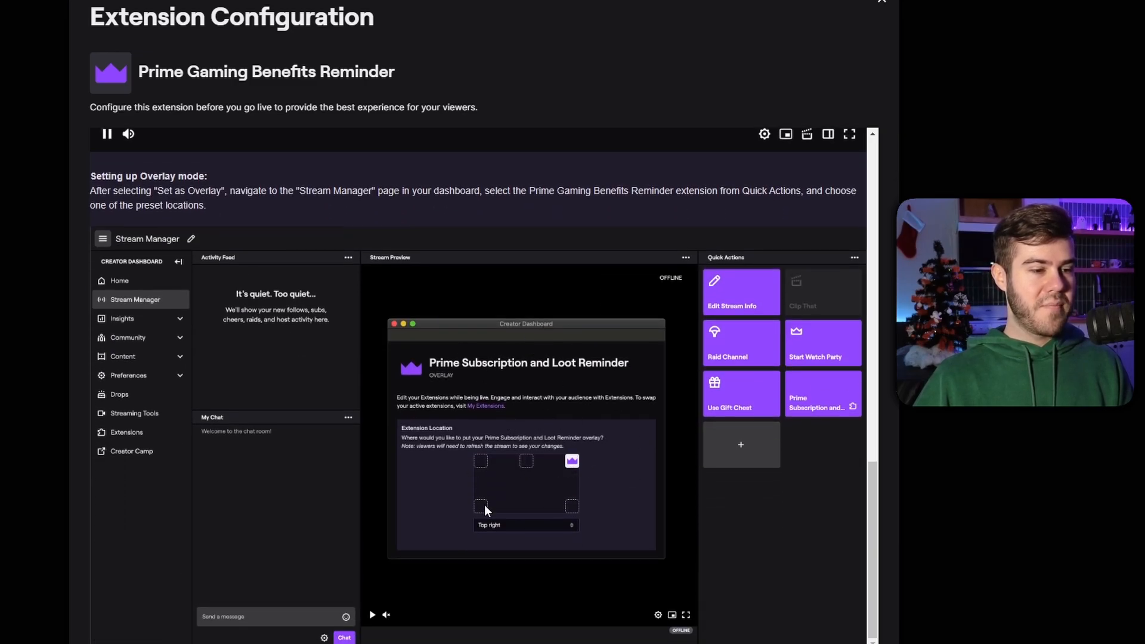